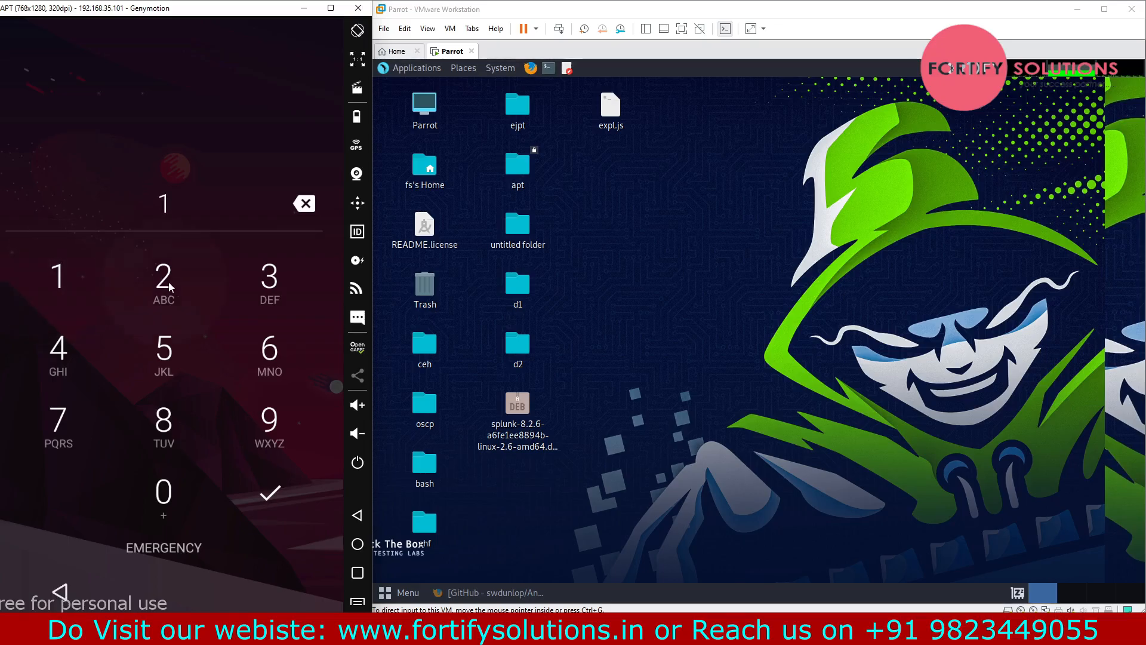
Unlock the emulator with its PIN, launch DIVA and enter the 1. Insecure Logging challenge
click(58, 347)
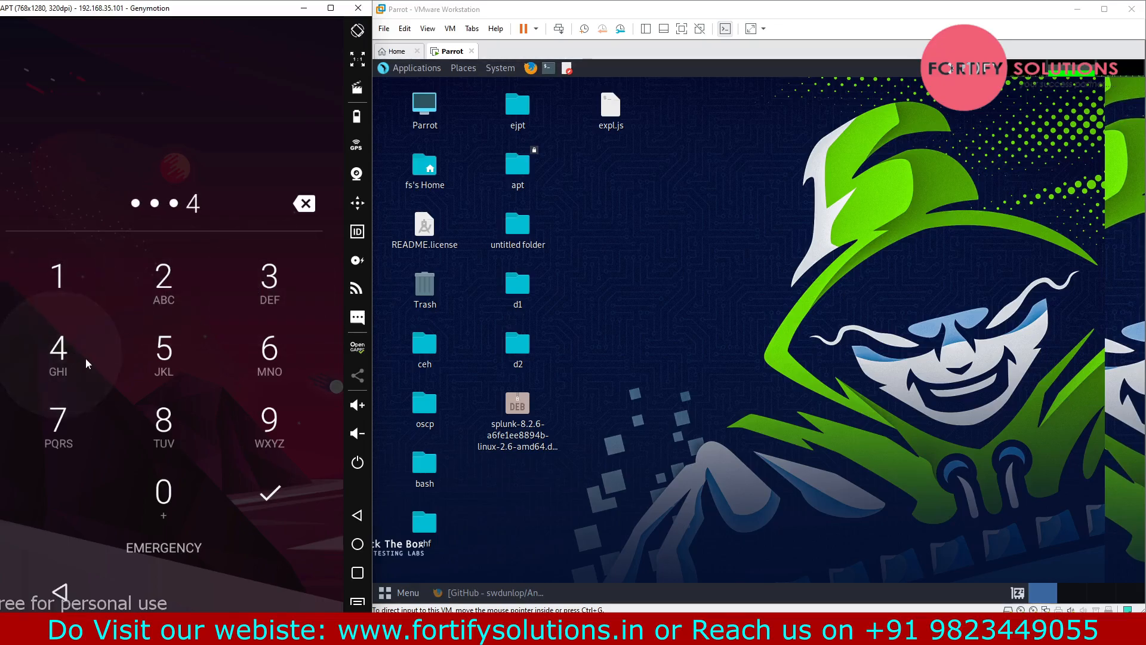
click(268, 492)
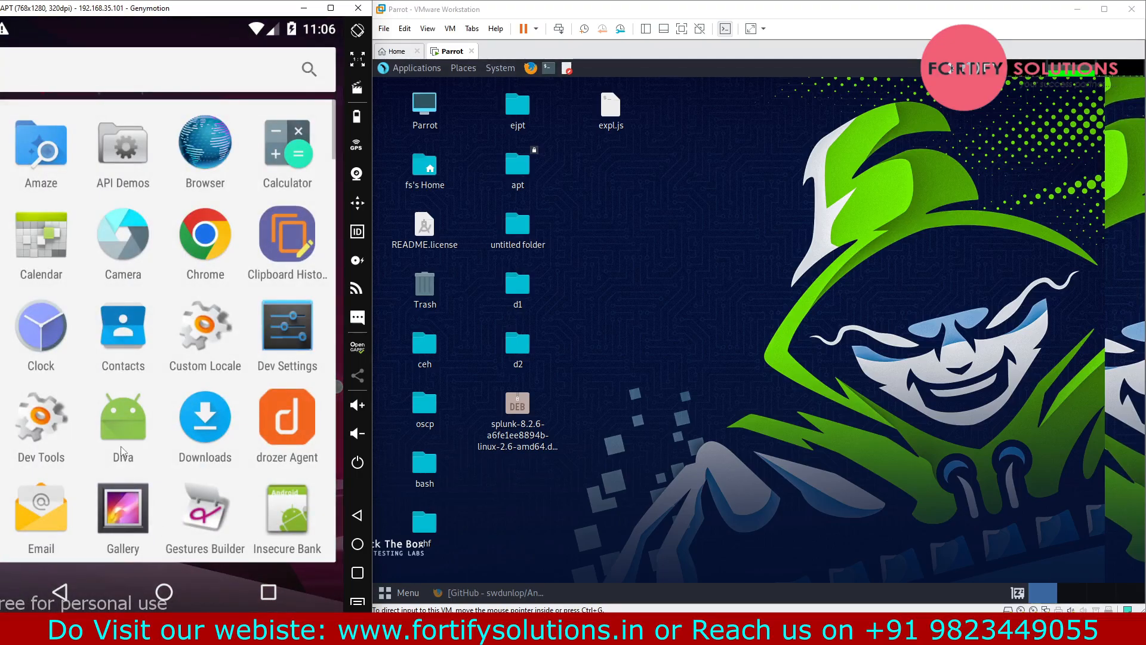
click(122, 417)
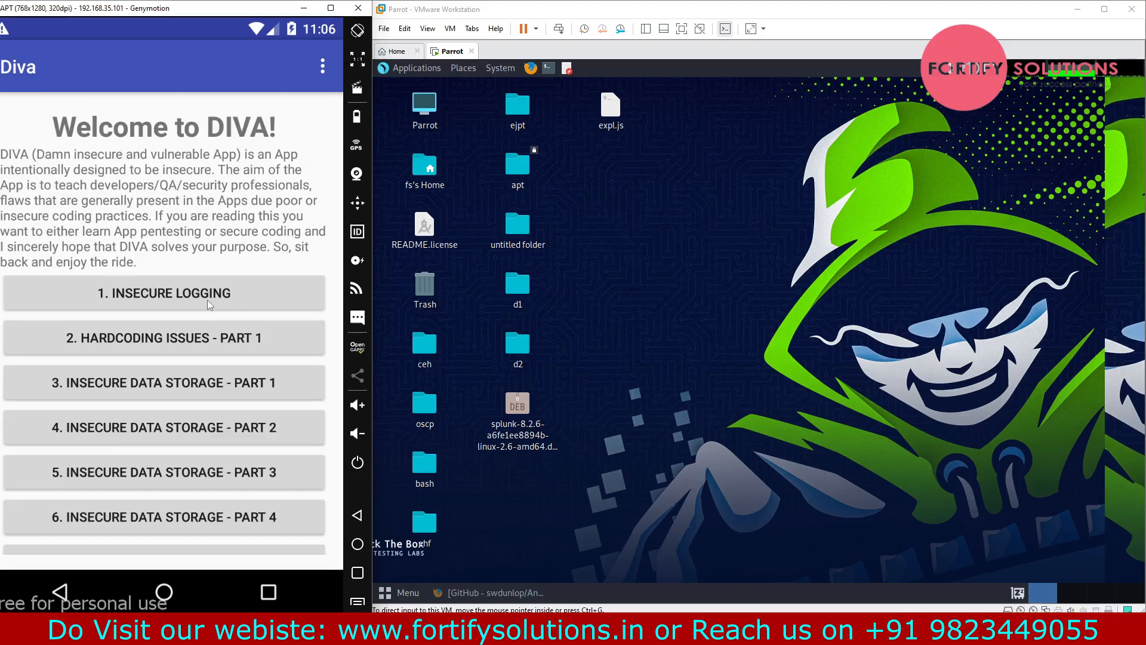
click(163, 293)
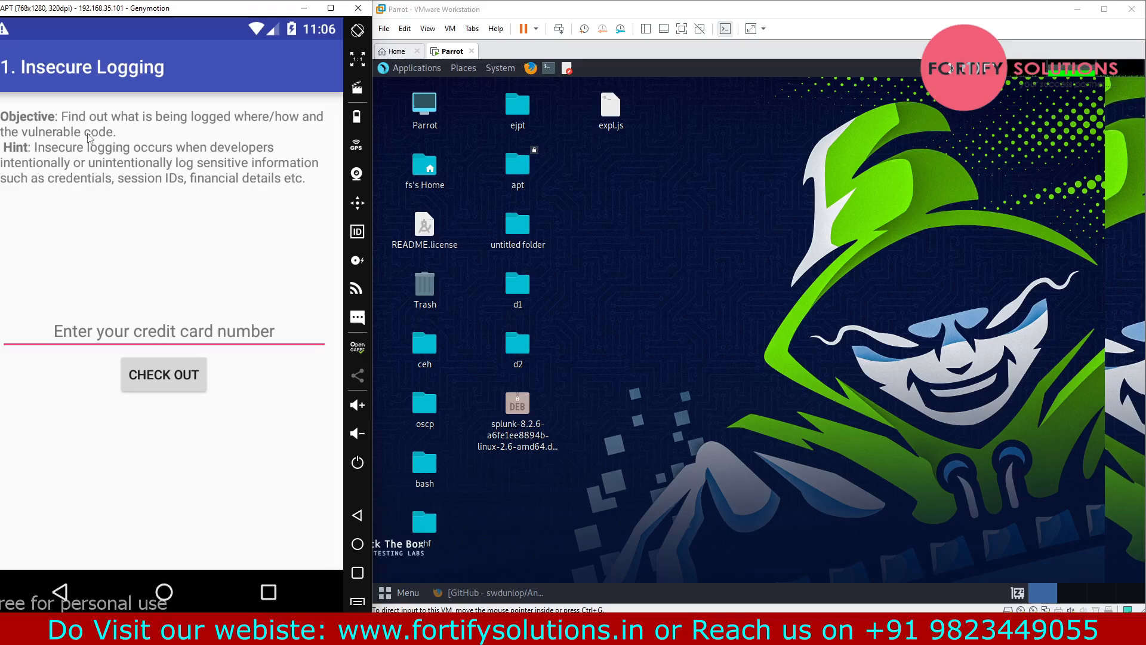
mouse_move(131, 128)
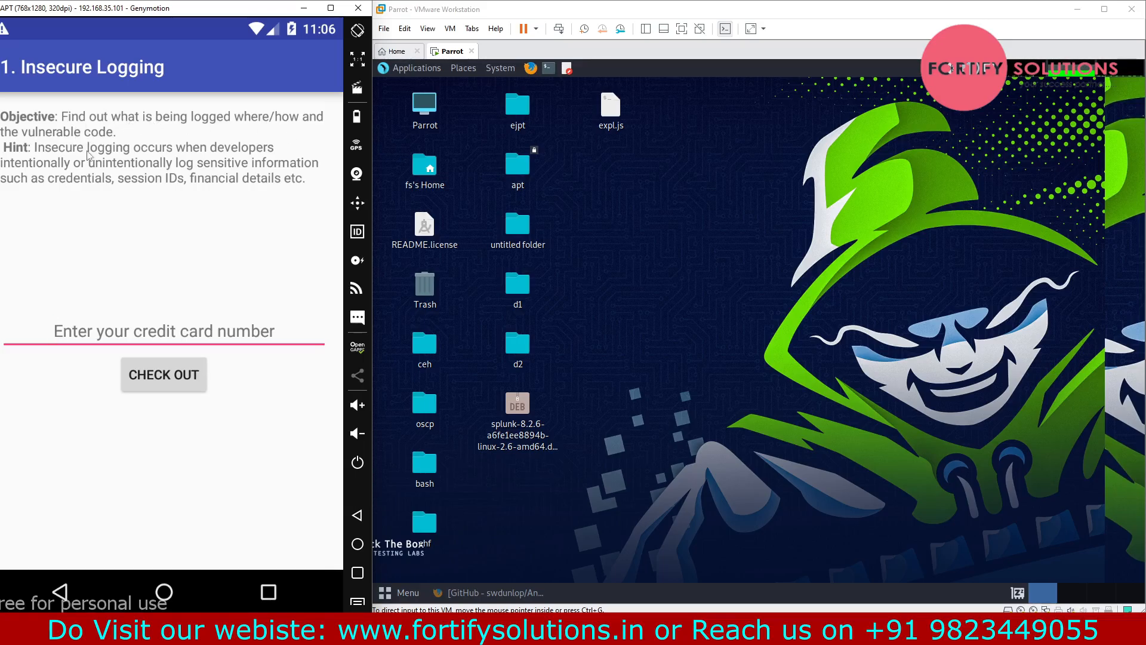
mouse_move(141, 247)
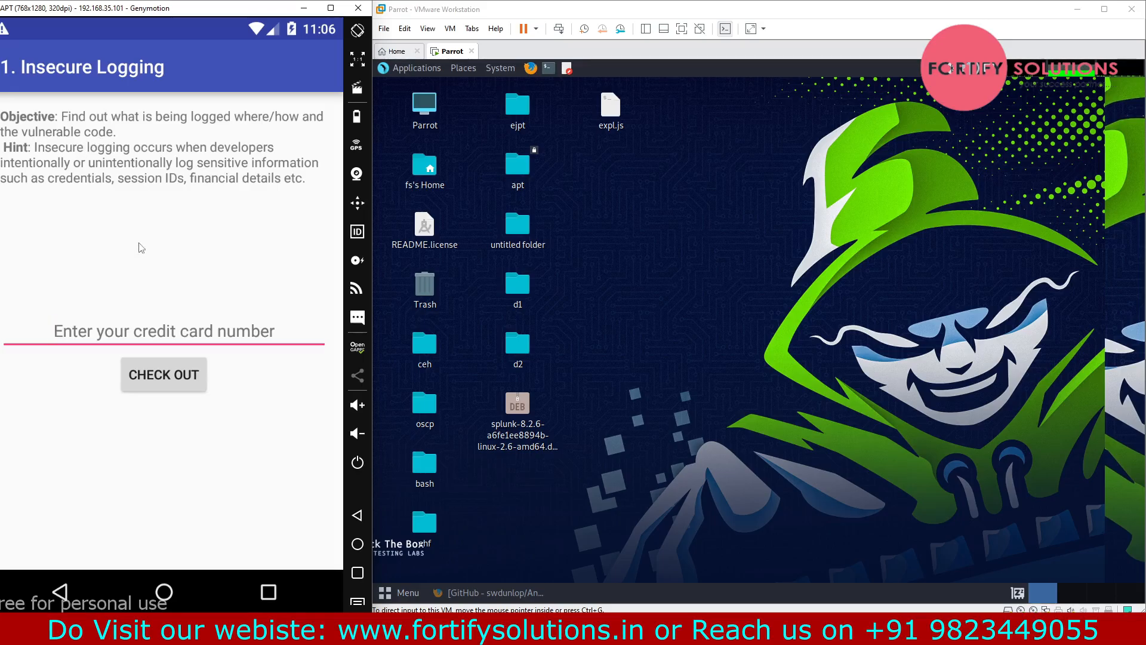
mouse_move(151, 157)
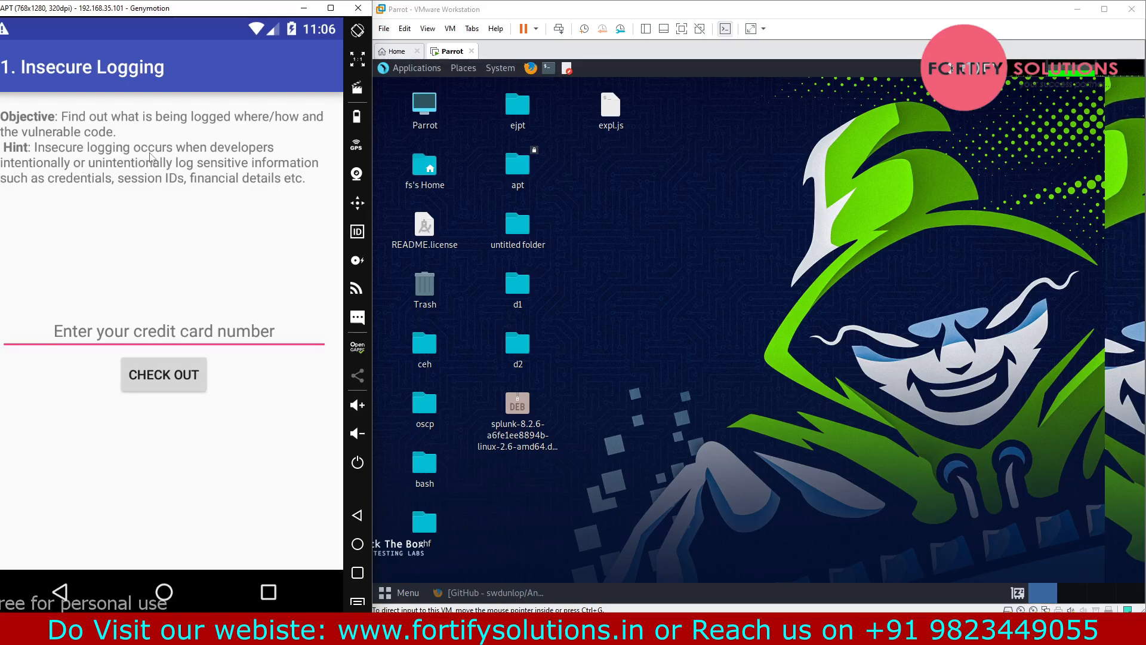
mouse_move(48, 160)
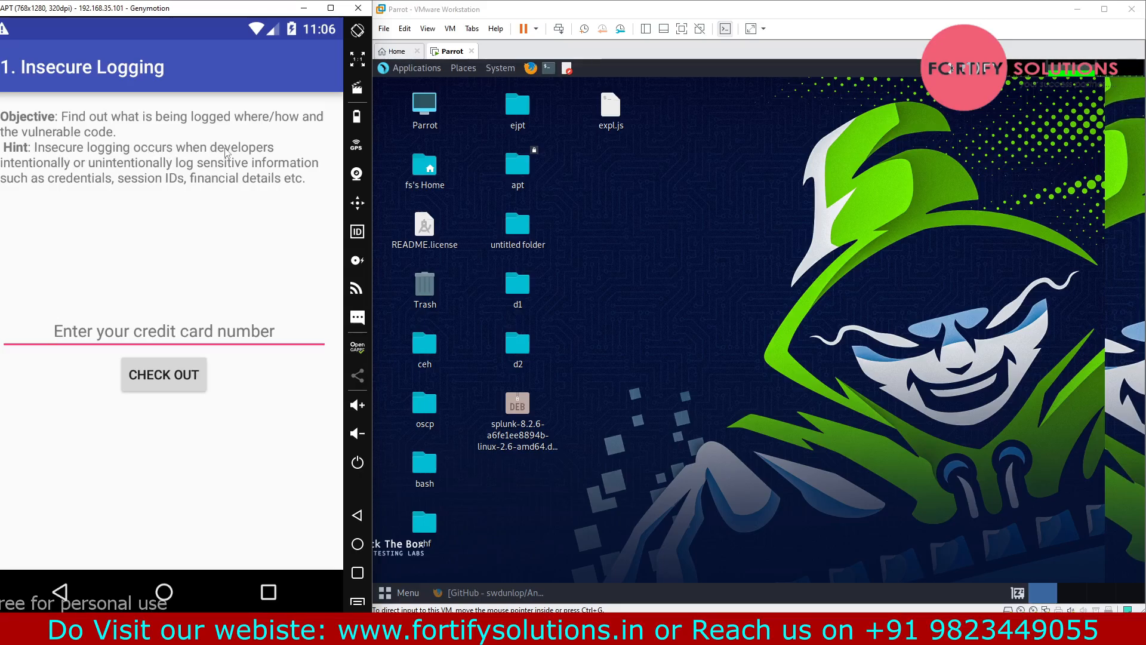
mouse_move(160, 179)
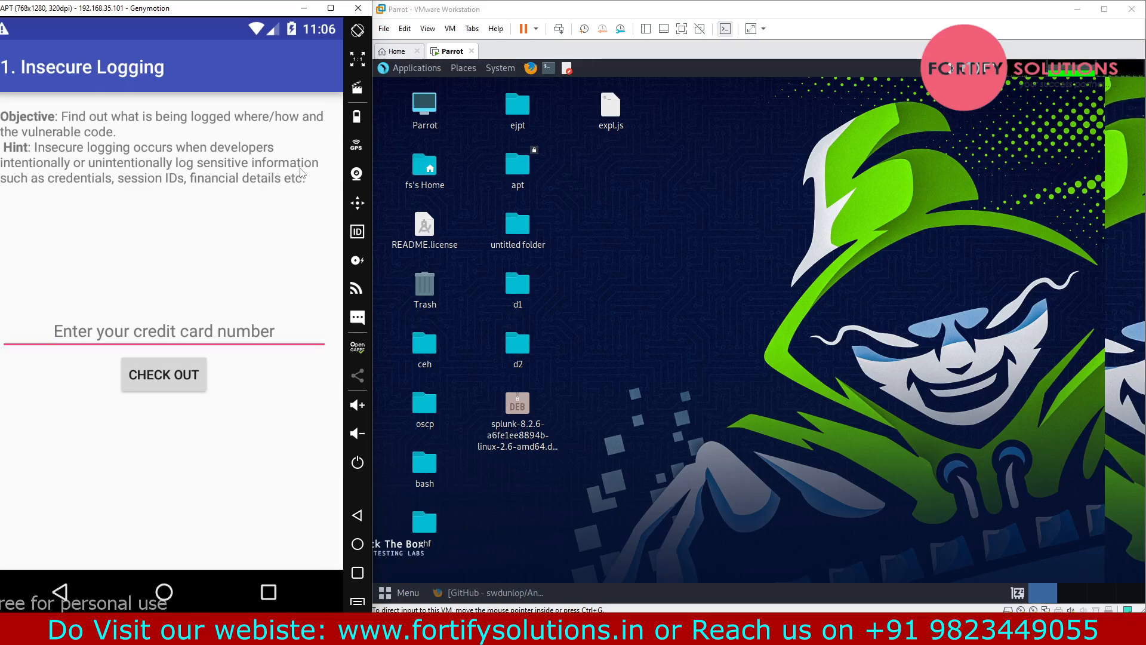
mouse_move(147, 195)
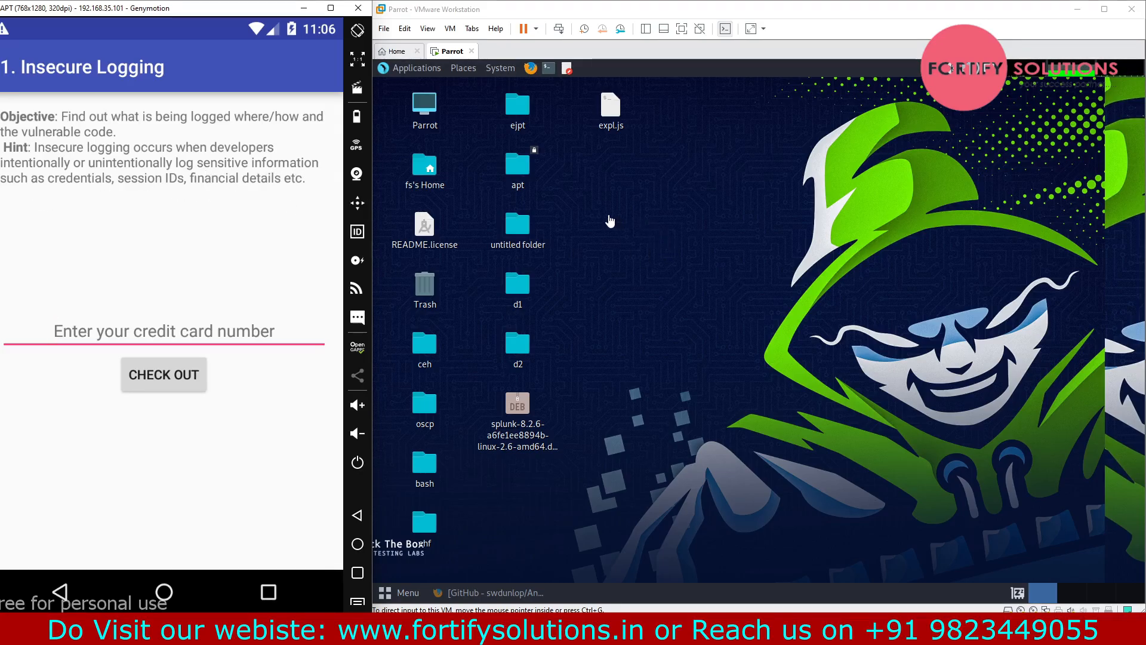
Open a terminal from the desktop, get a root shell with sudo bash and start typing adb connect
right_click(610, 221)
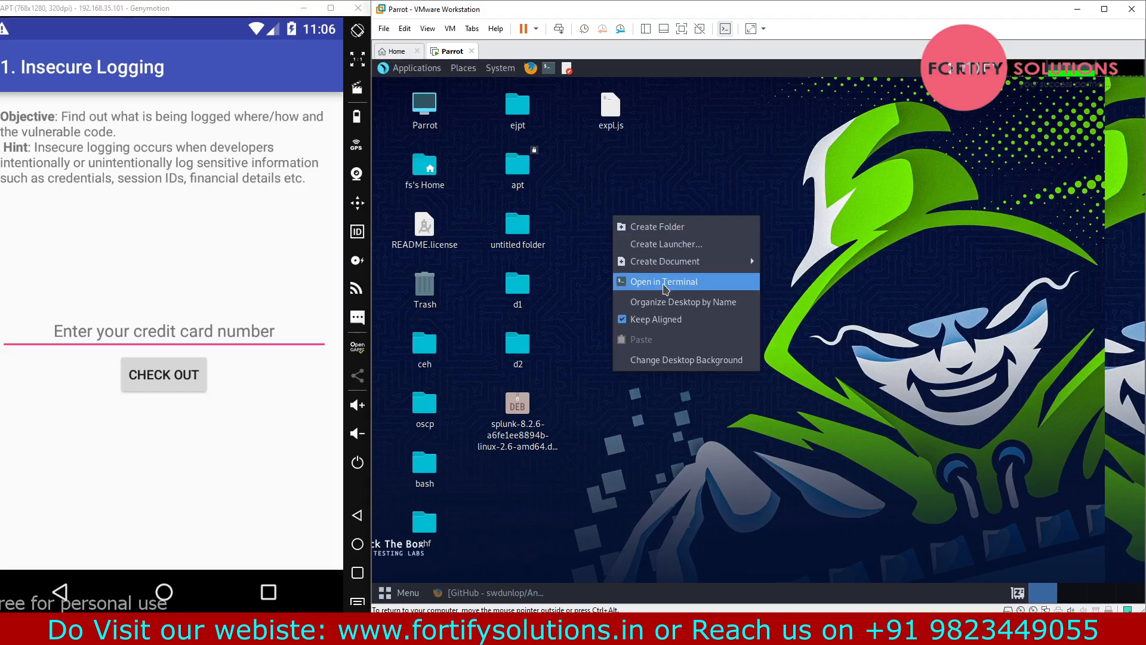
click(661, 281)
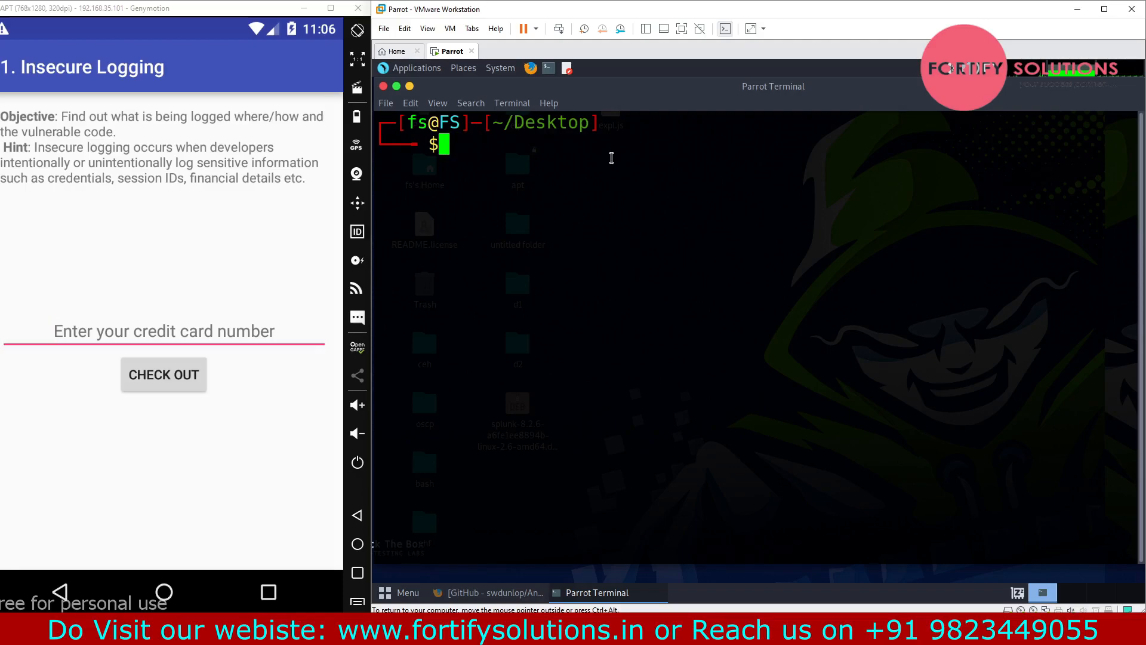
text(sudo)
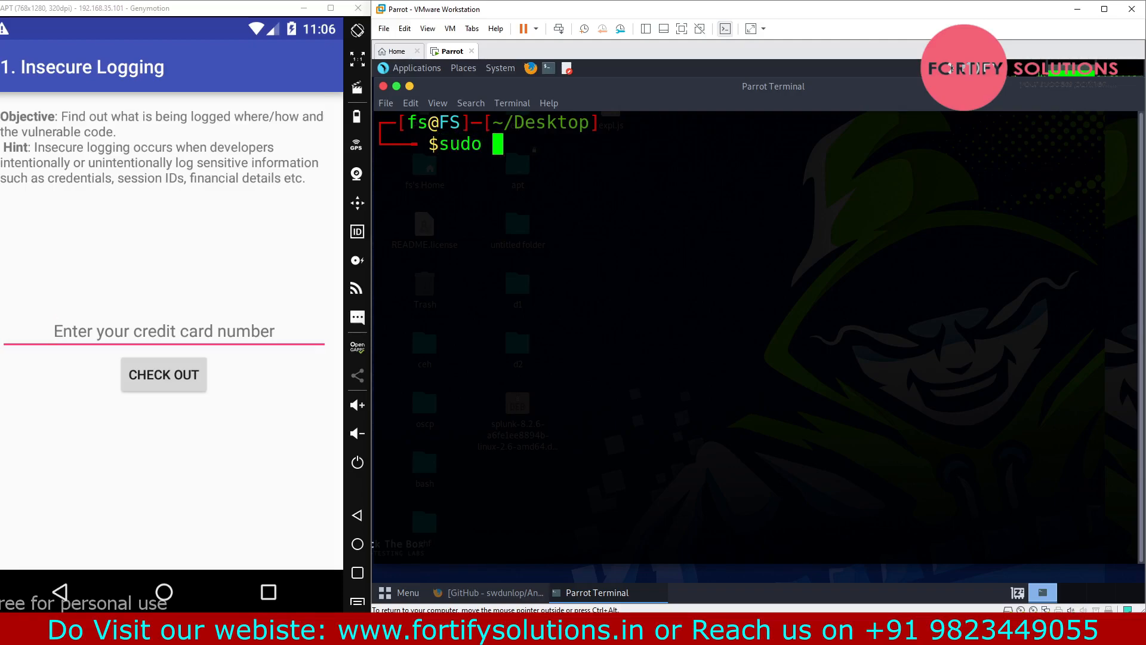
text(bash)
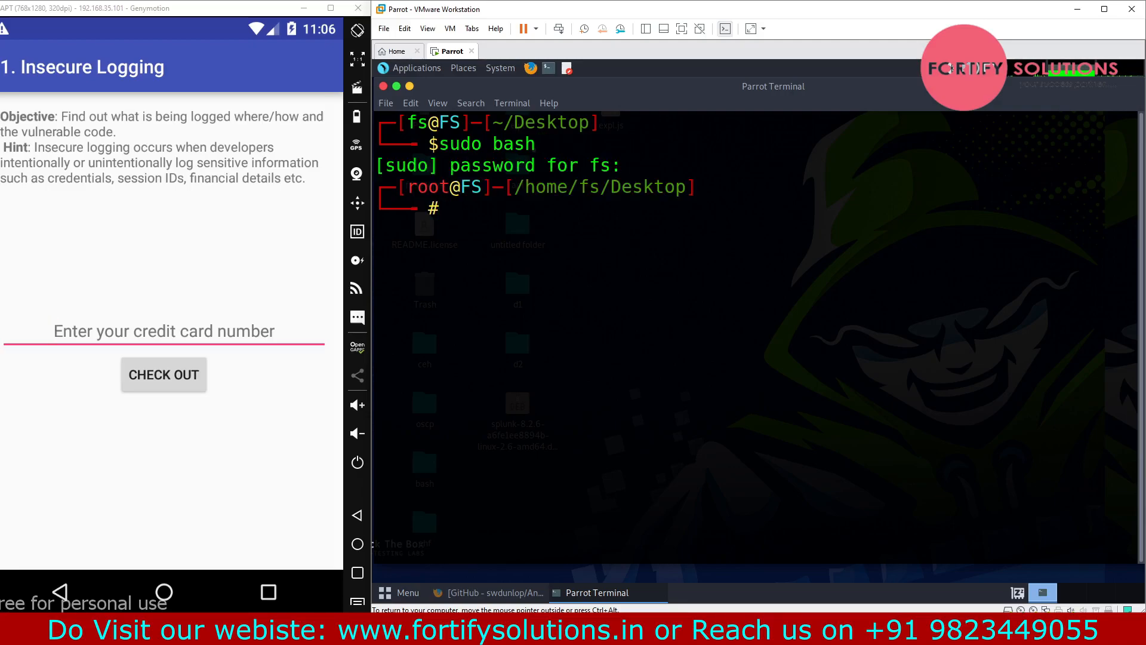
text(adb con)
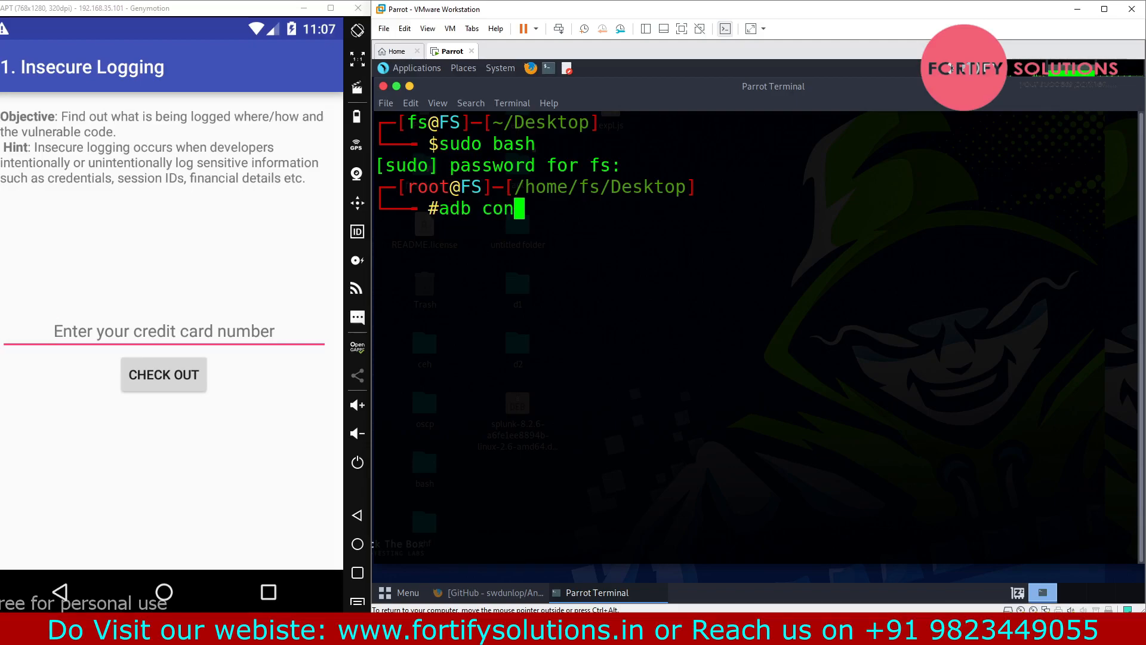
text(nect)
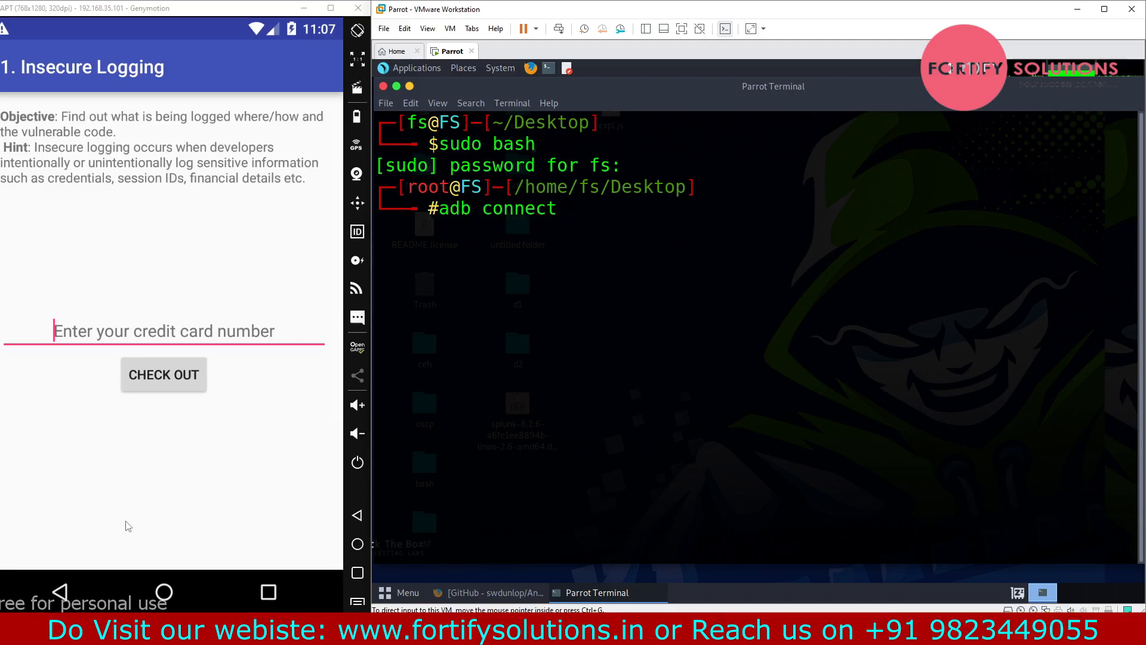
Read the IP from advanced Wi-Fi settings and connect adb to 192.168.0.136:5555
click(163, 592)
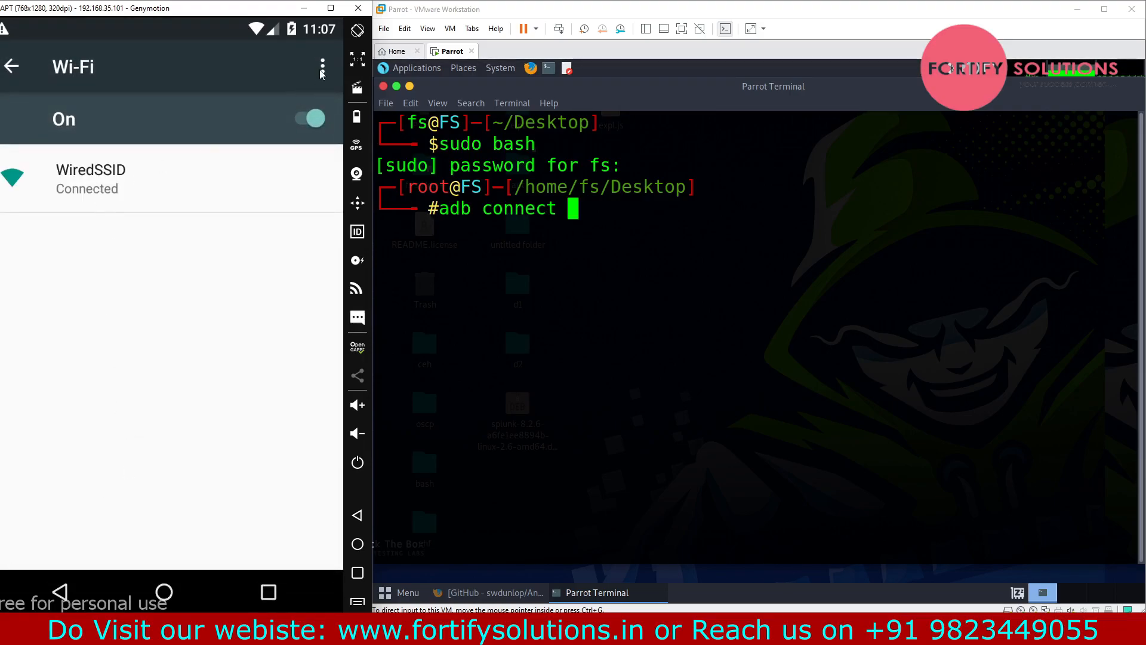
click(321, 66)
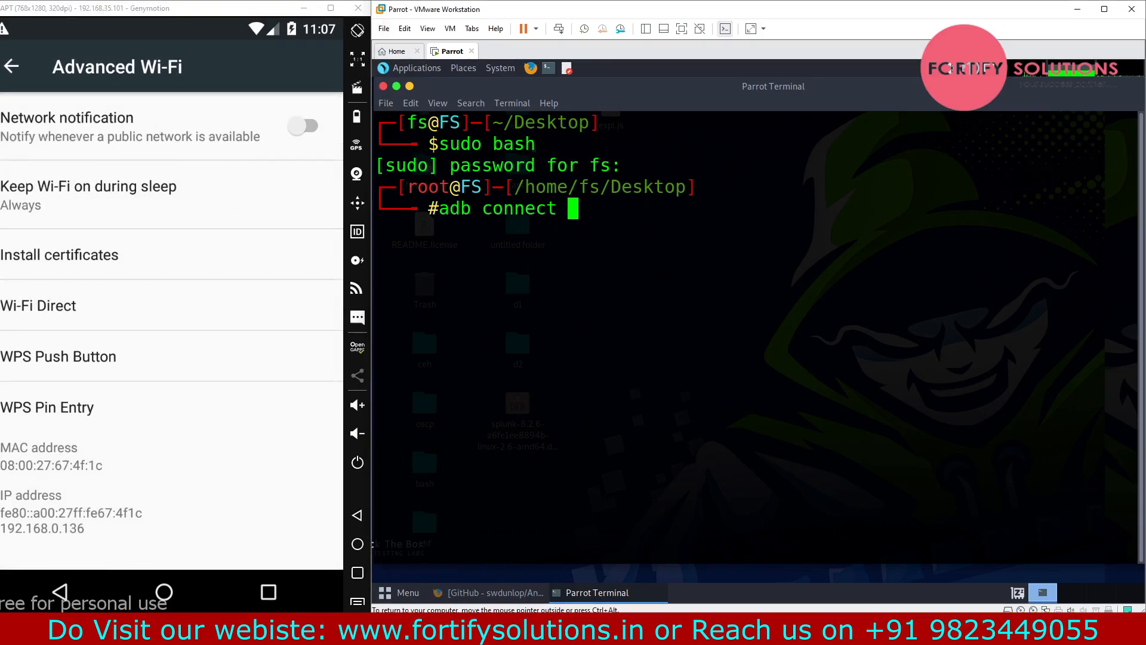
text(1*)
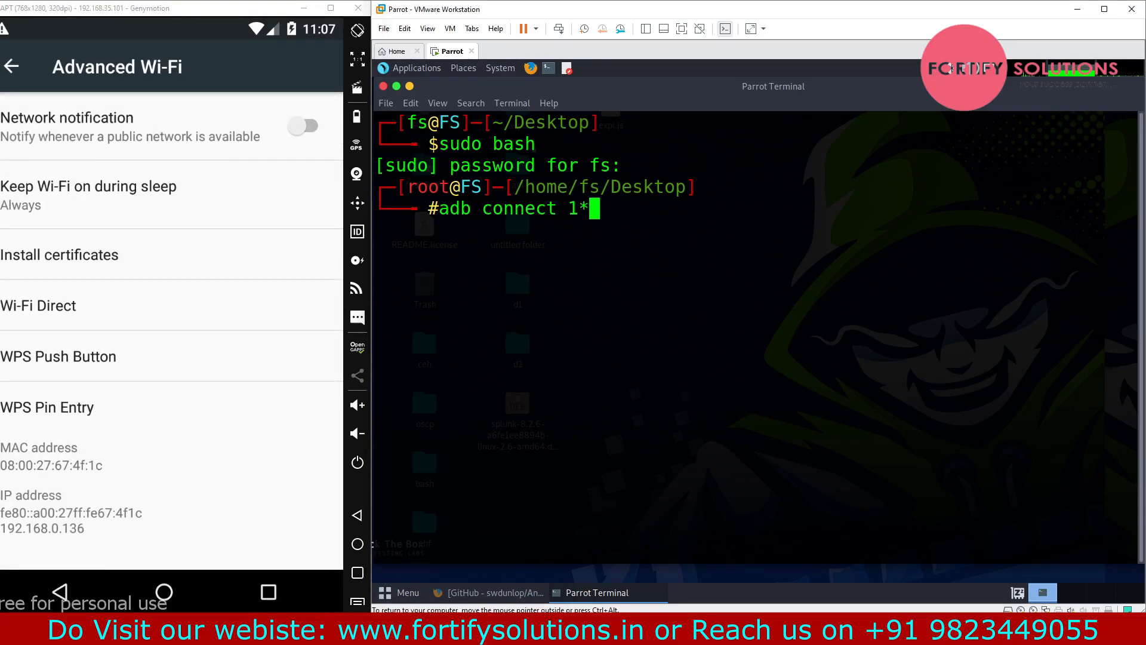
text(92.1)
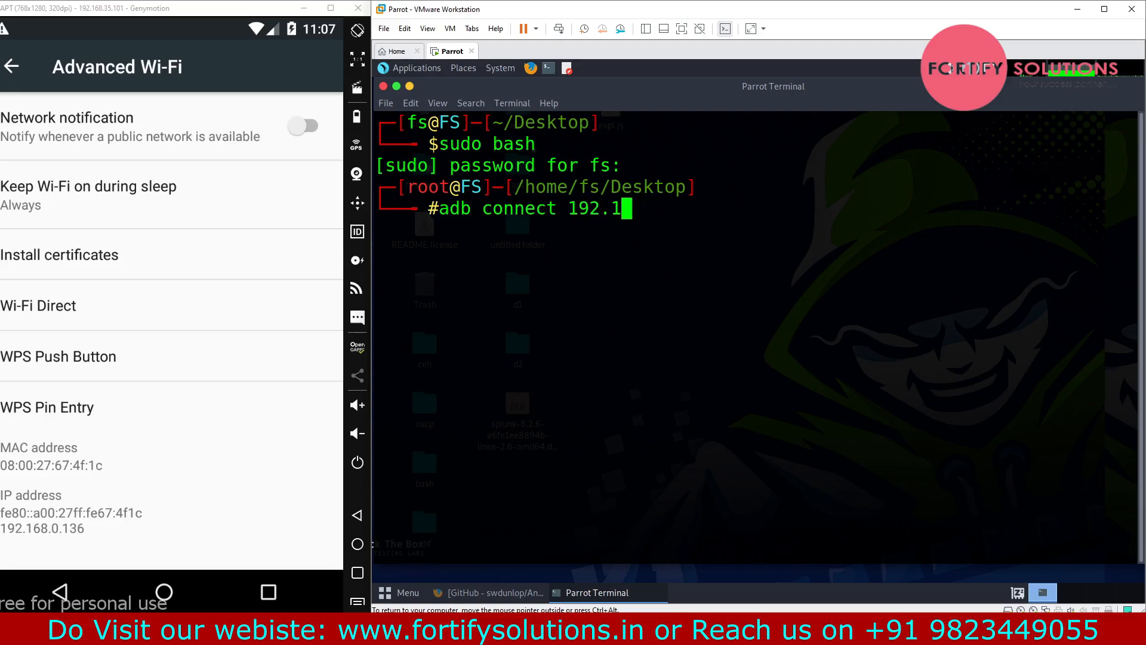
text(68.0.13)
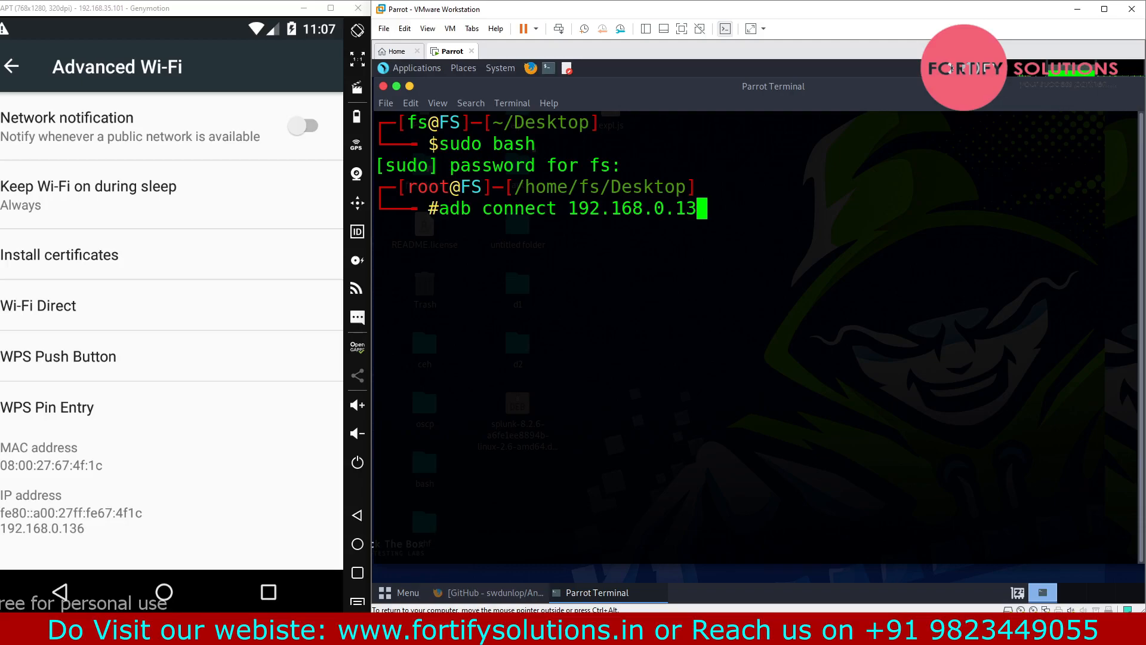
text(:55)
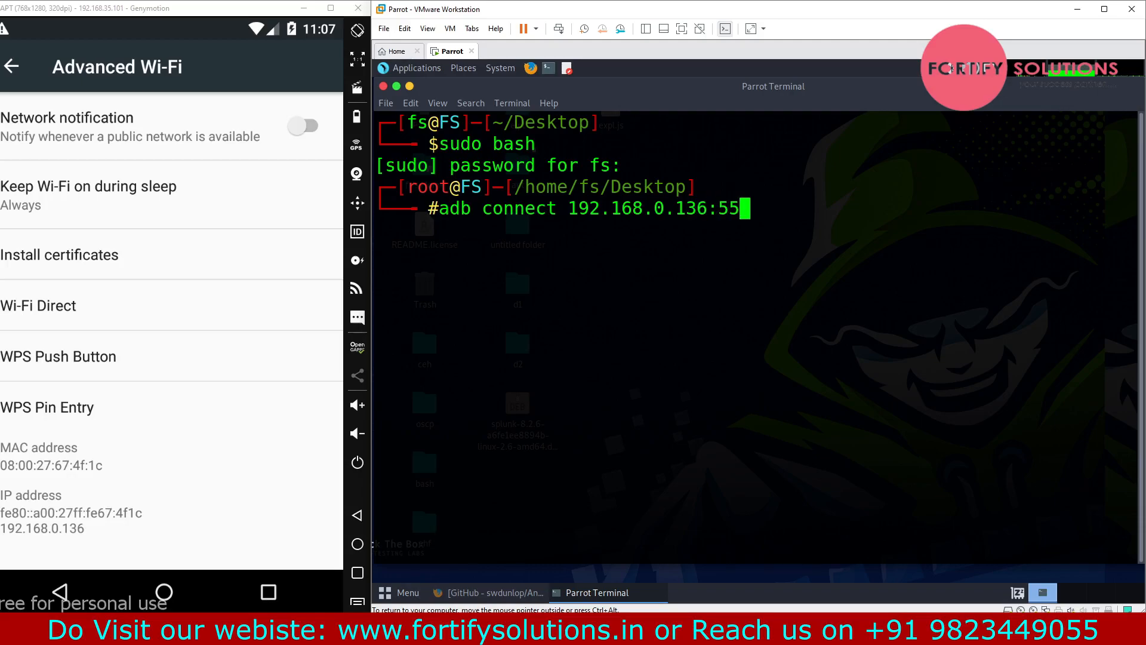
key(Return)
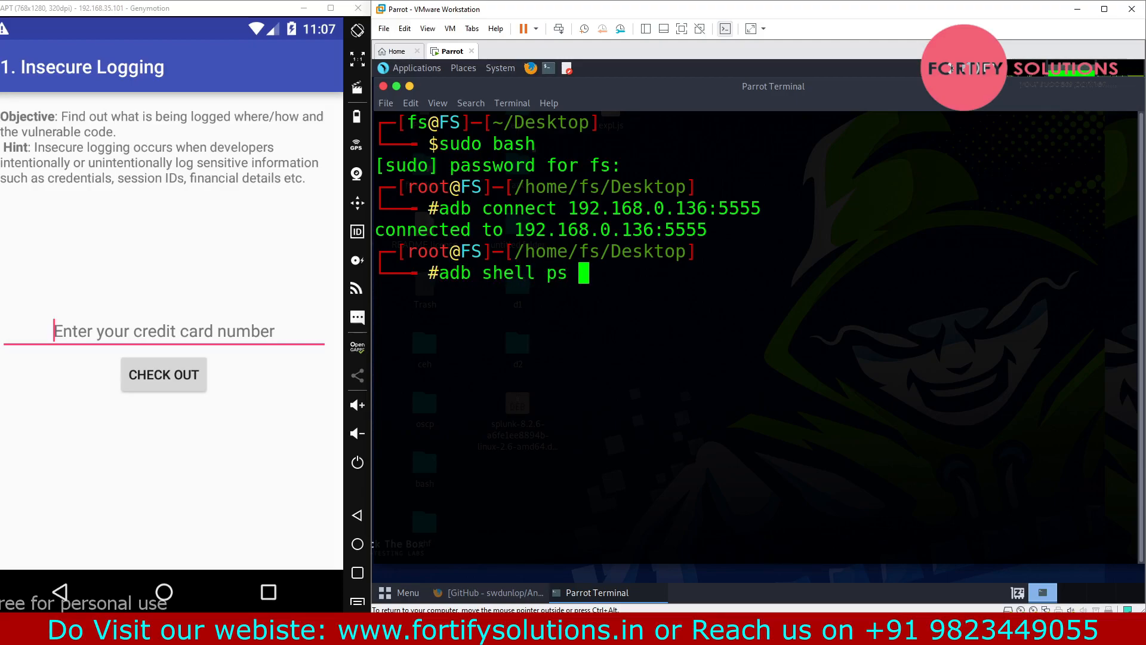
Run adb shell ps | grep diva to find the DIVA process jakhar.aseem.diva with PID 3102
text(| grep)
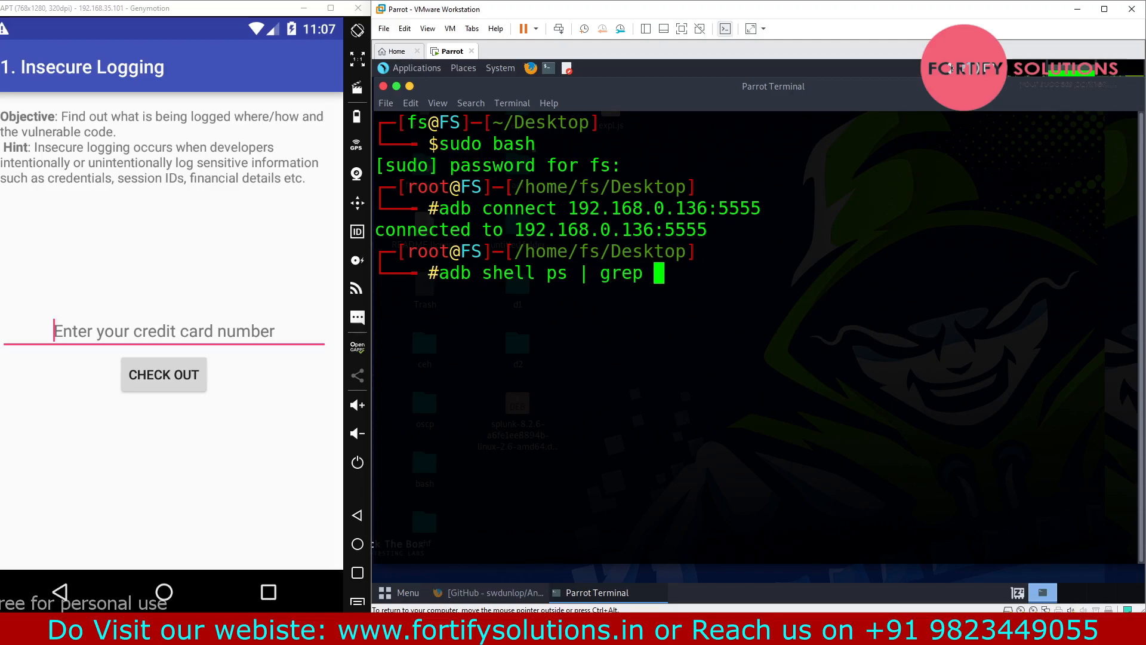
text(diva)
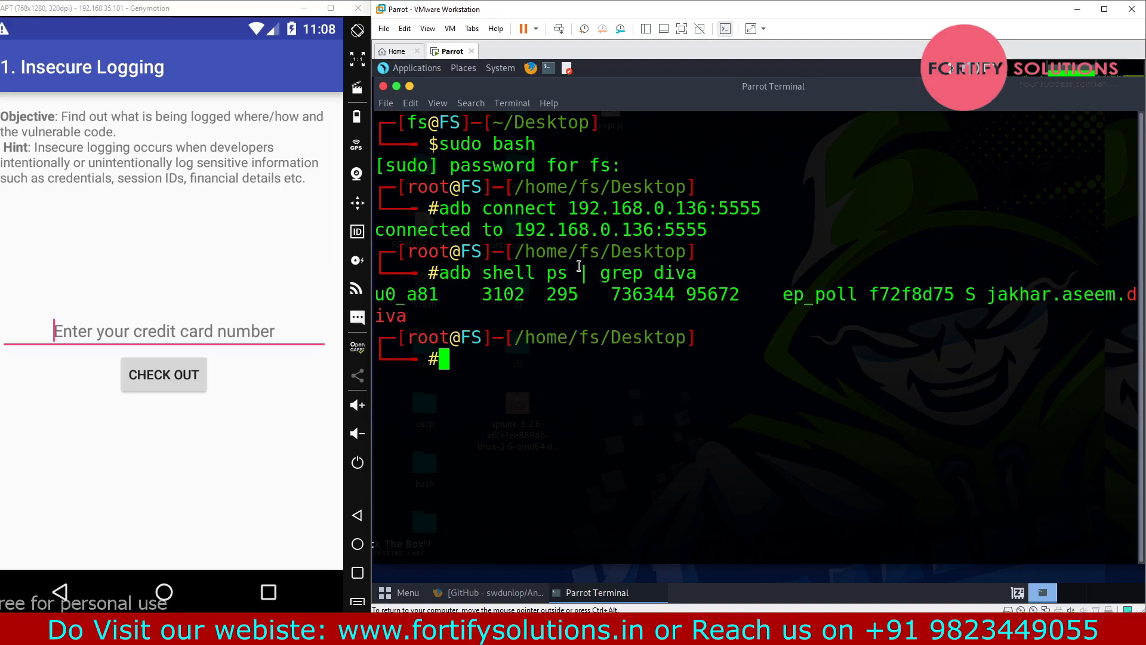
double_click(502, 294)
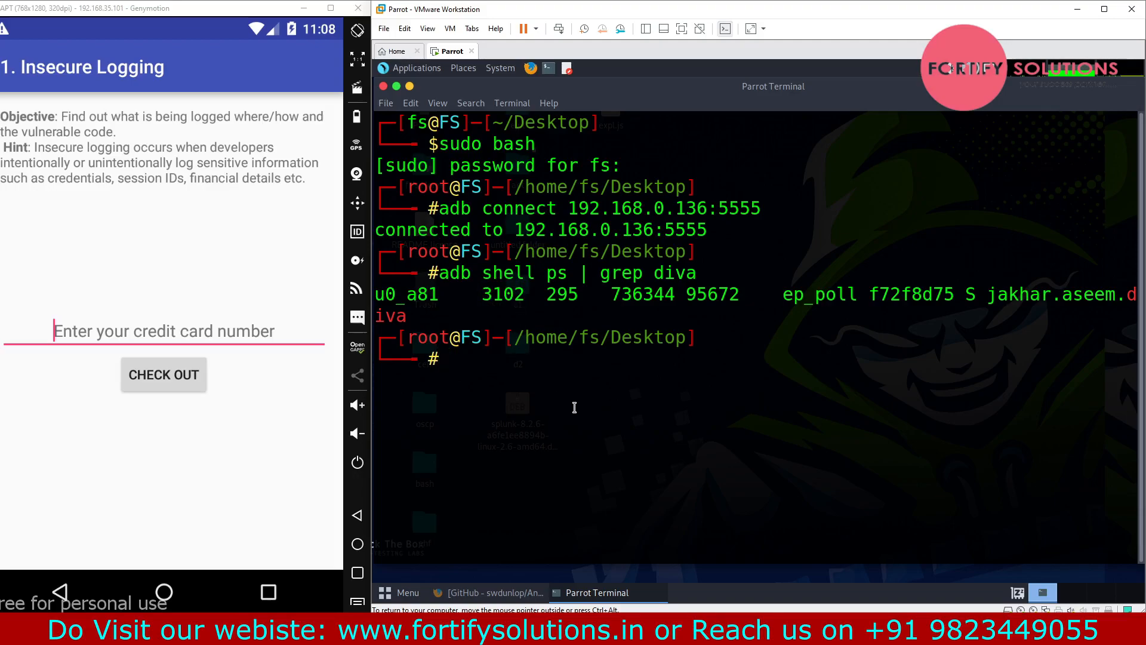
Stream the device log with adb logcat | grep 3102 to follow DIVA's entries
text(a)
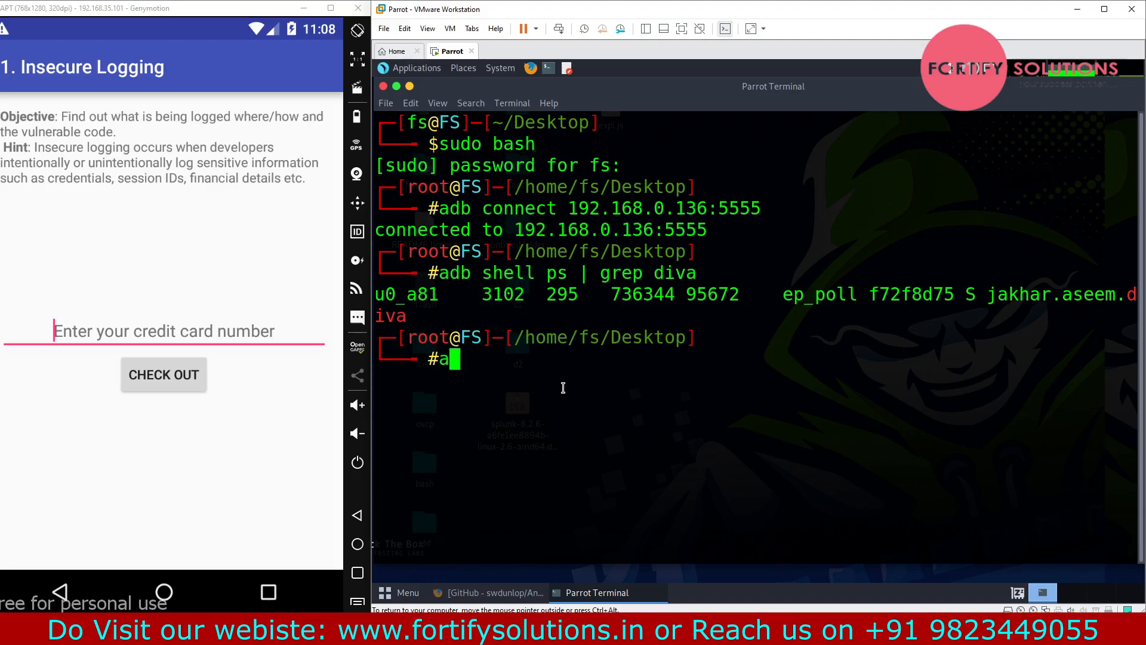
text(db log)
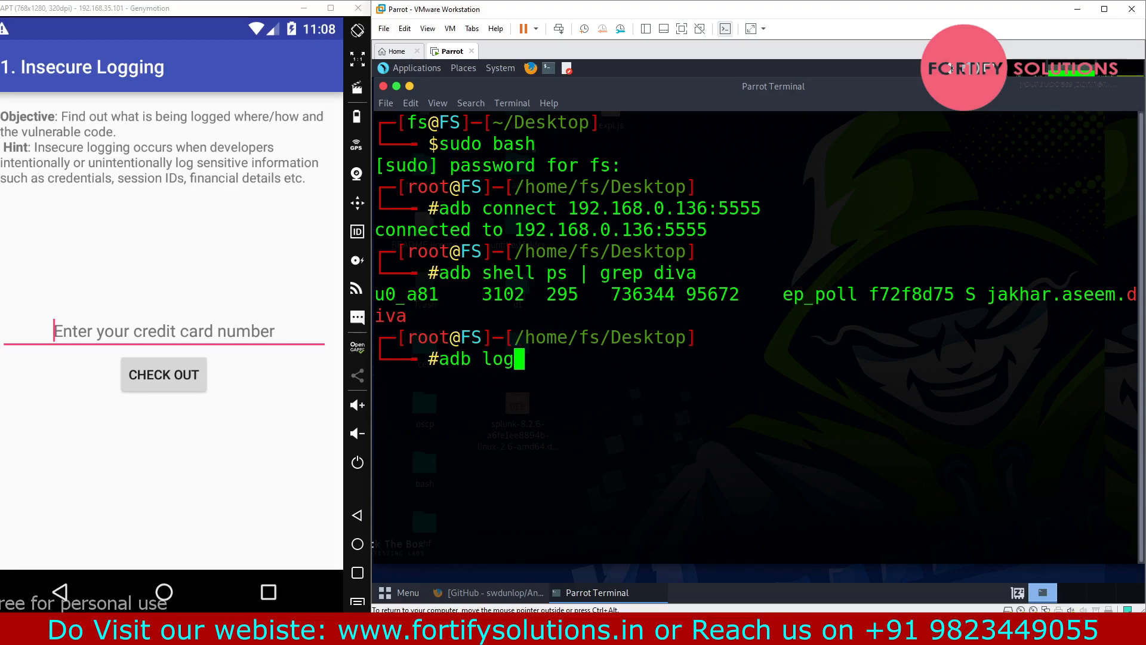
text(ca)
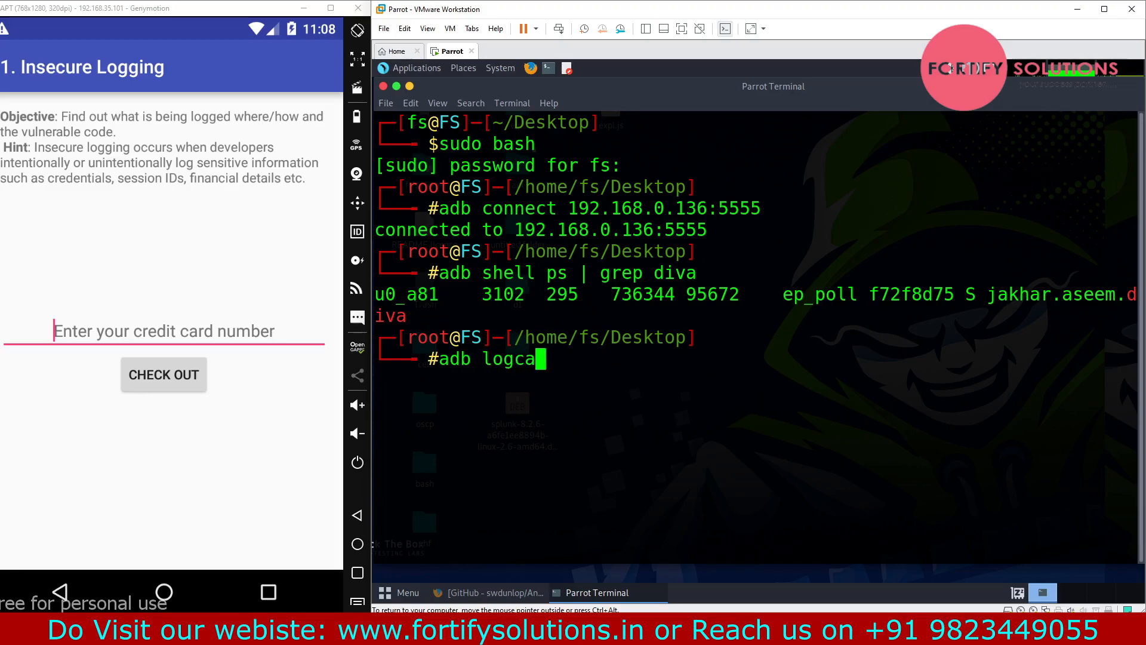
text(t)
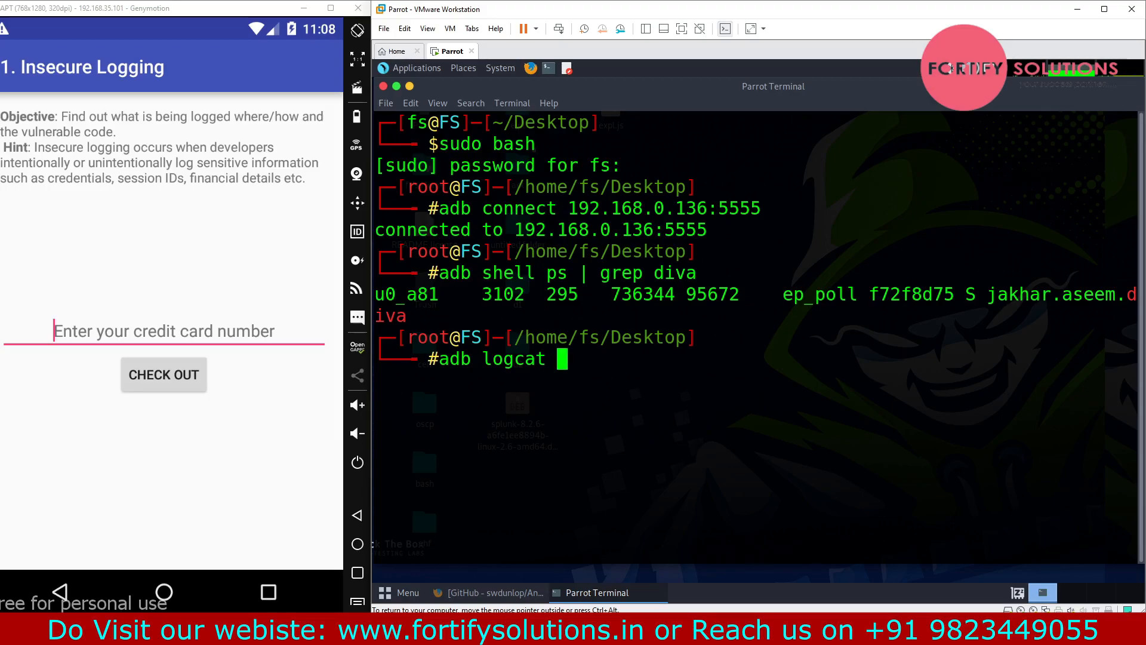
text(|)
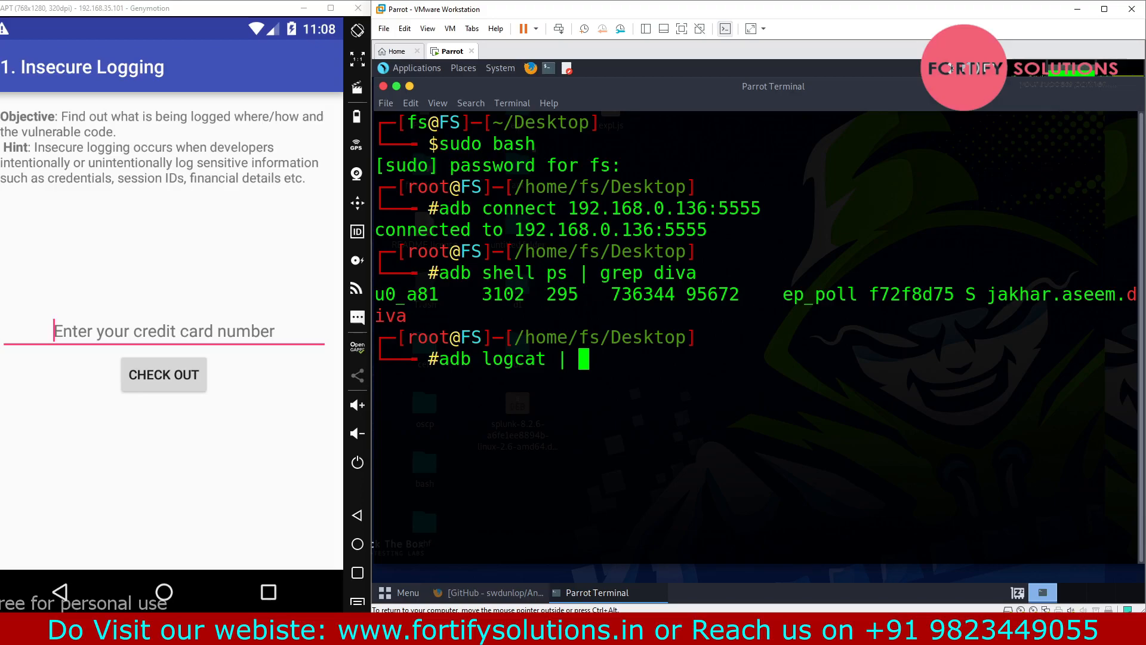
text(grep)
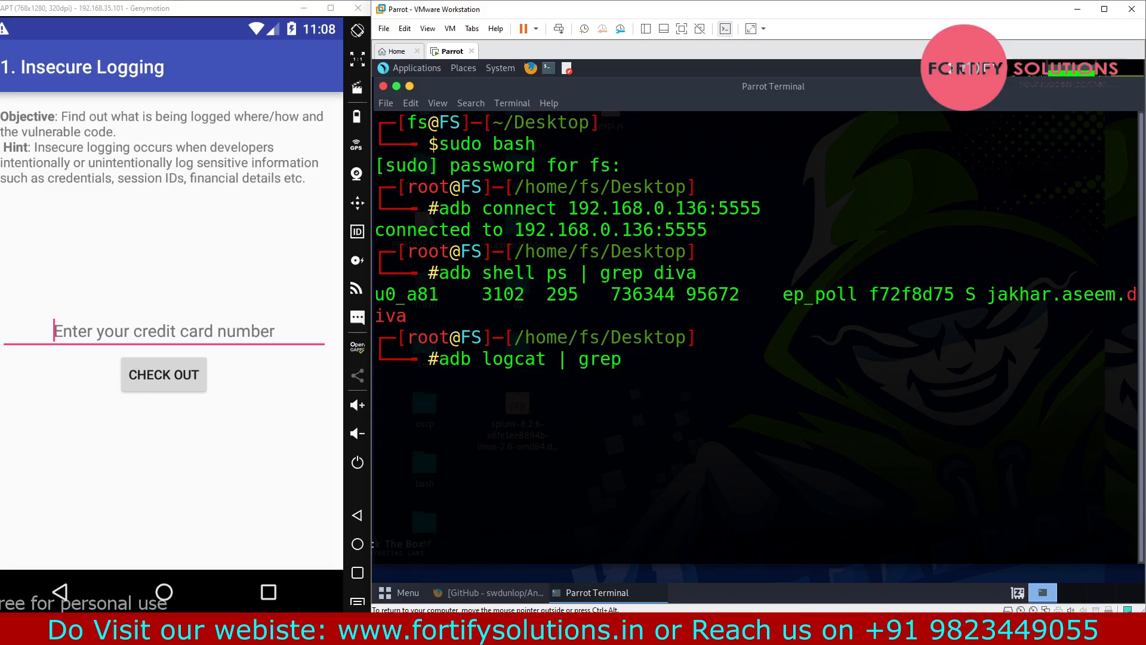
text(31)
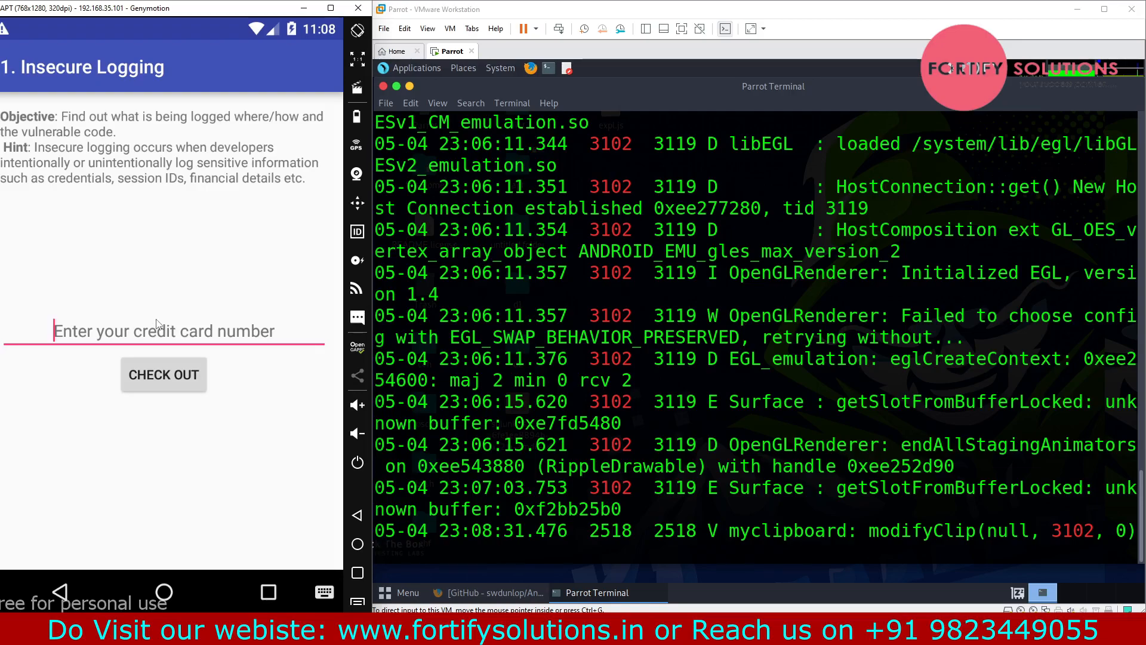
text(1234567890)
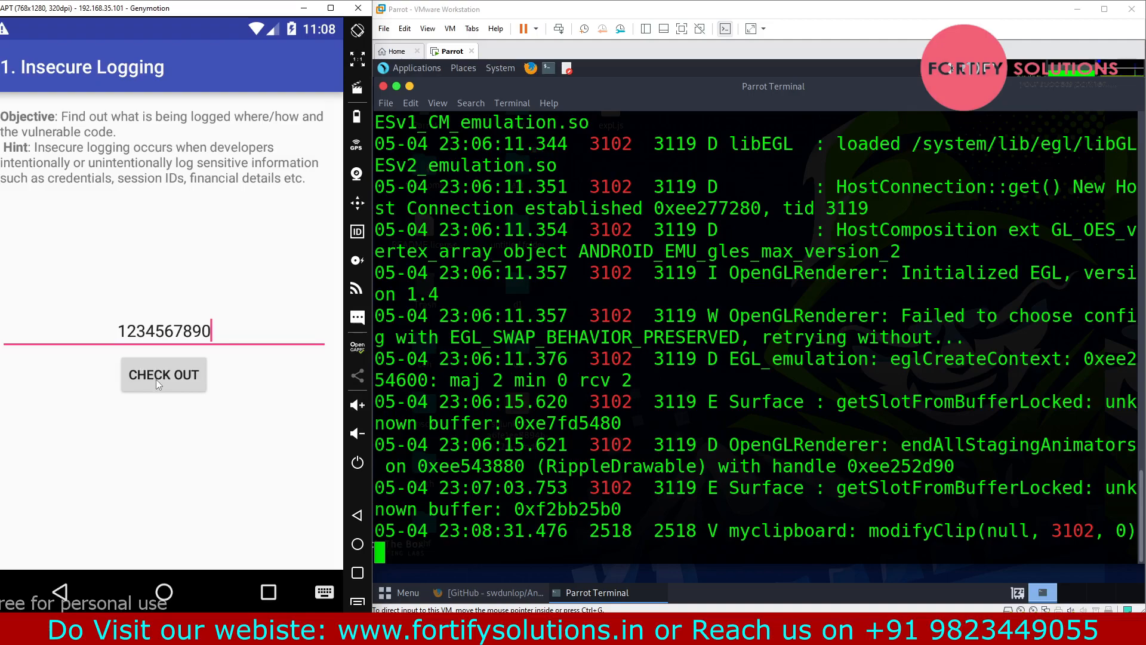
click(163, 374)
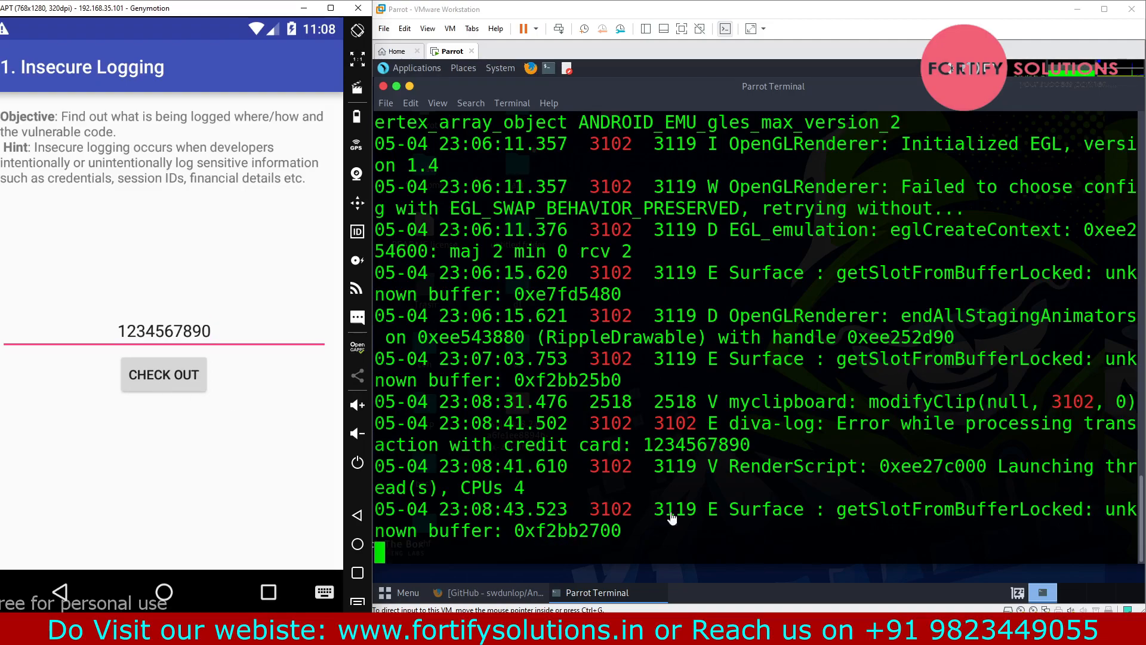
mouse_move(144, 342)
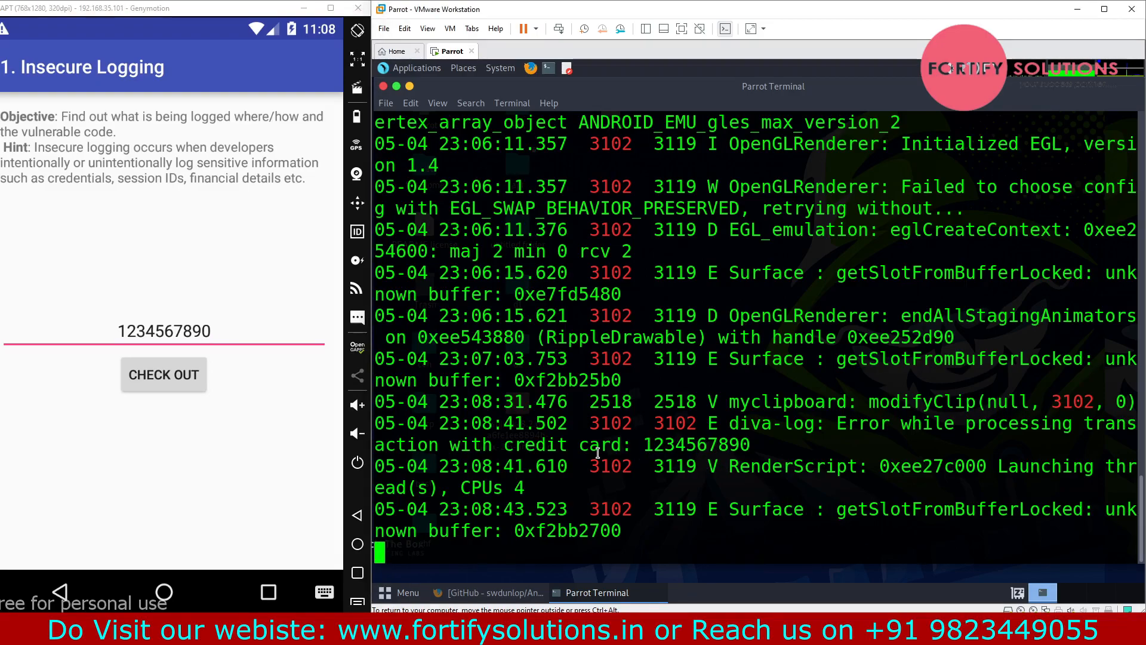
double_click(696, 444)
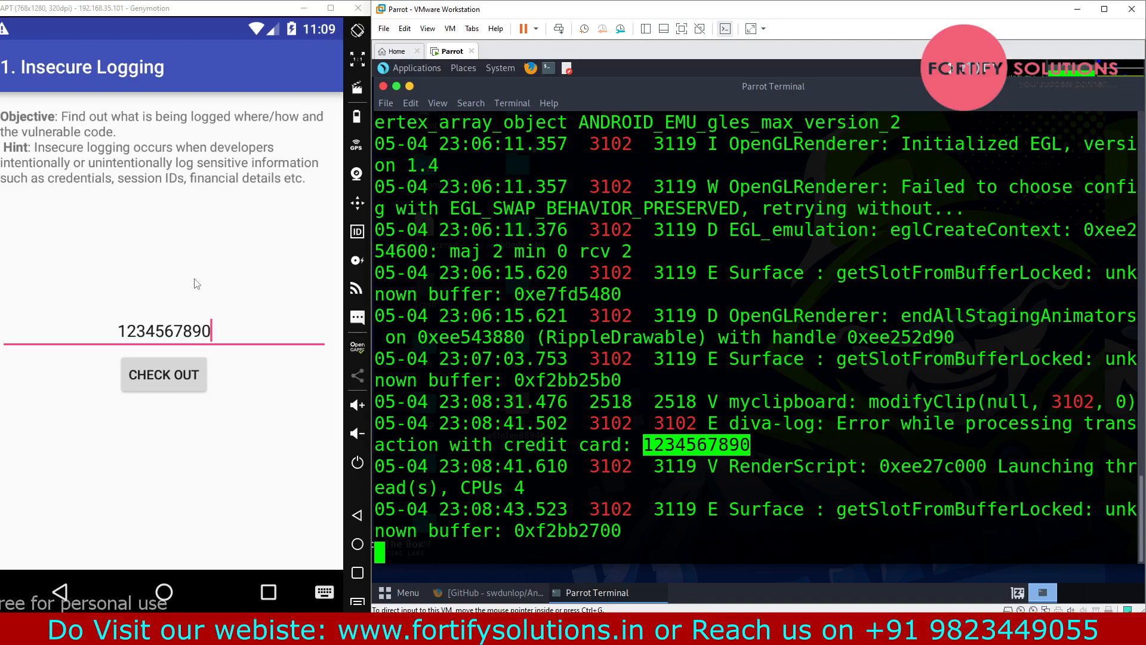
mouse_move(596, 592)
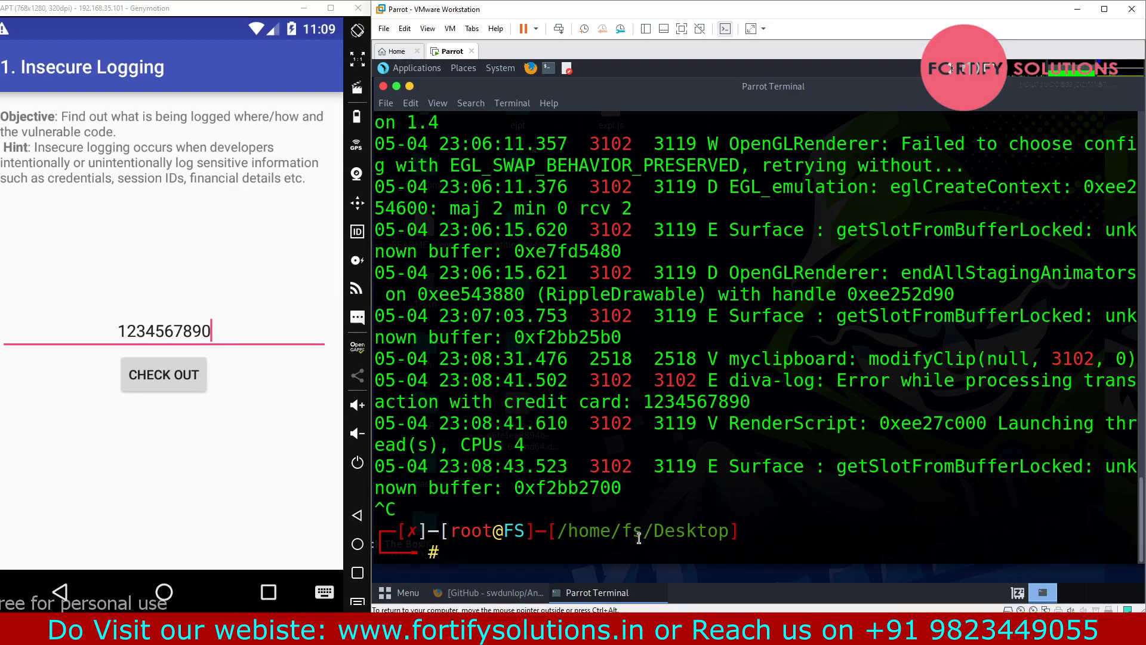
Launch jadx-gui from the root shell after stopping the logcat stream
text(j)
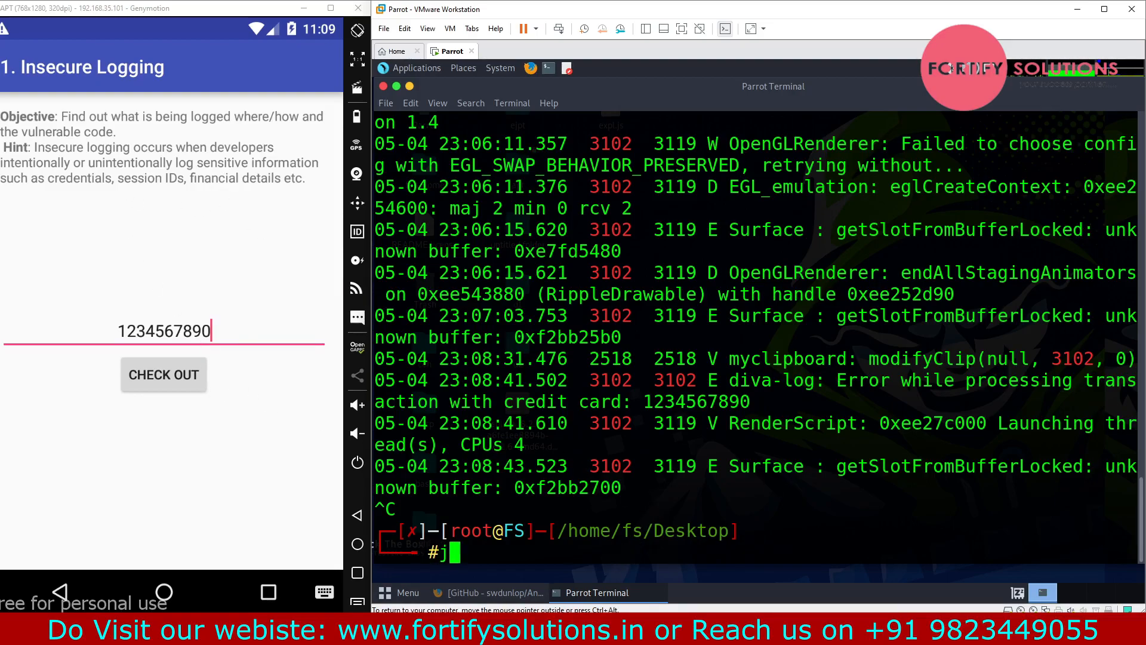
text(adx)
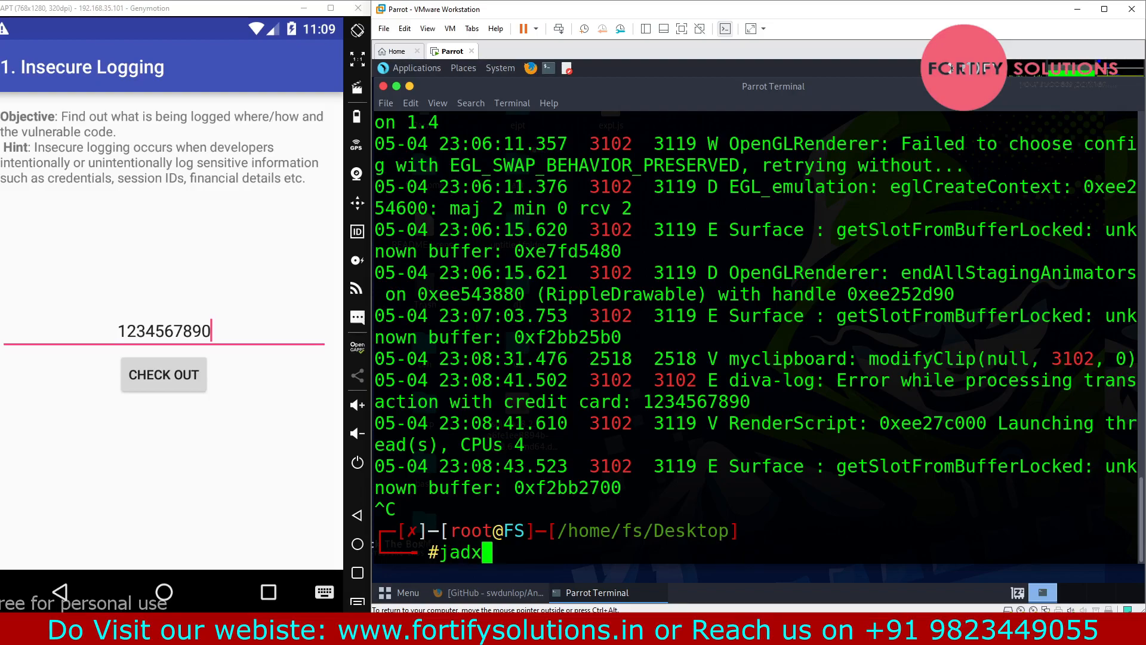
text(-gui)
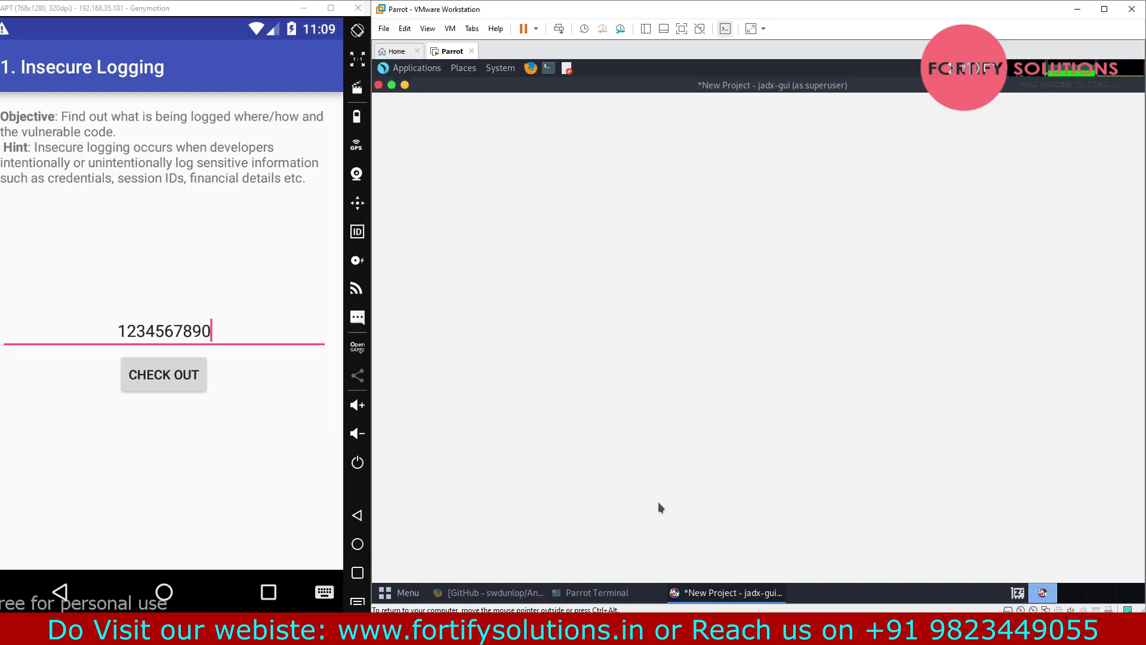
Load diva-beta.apk into jadx-gui and expand Source code > jakhar.aseem.diva to list its classes
click(380, 117)
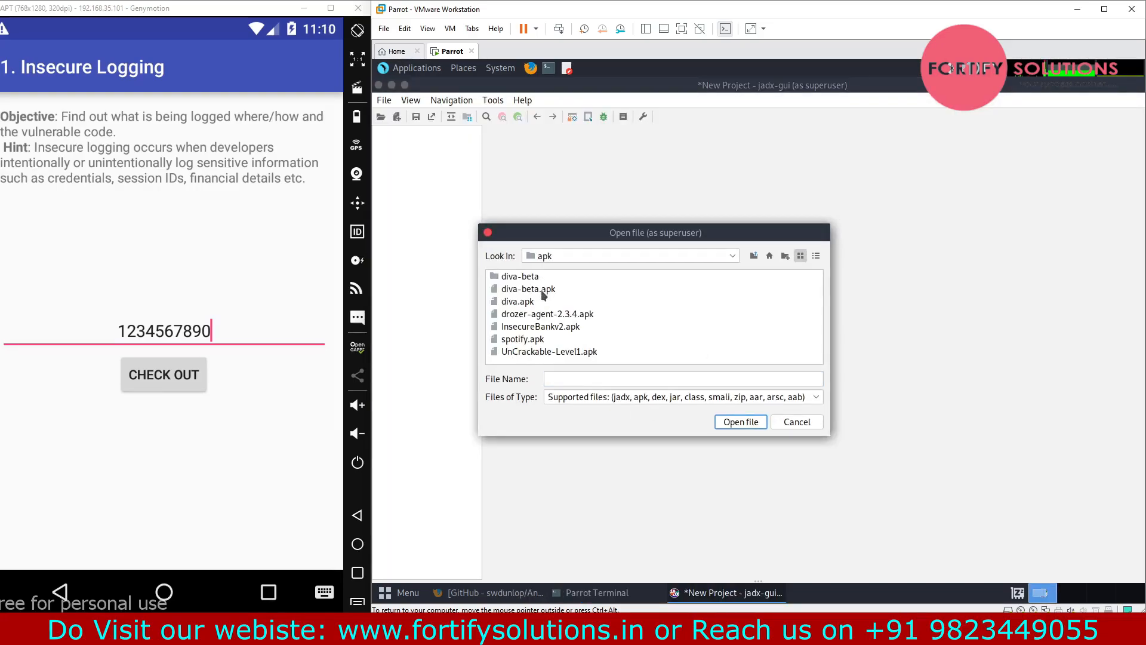
double_click(527, 289)
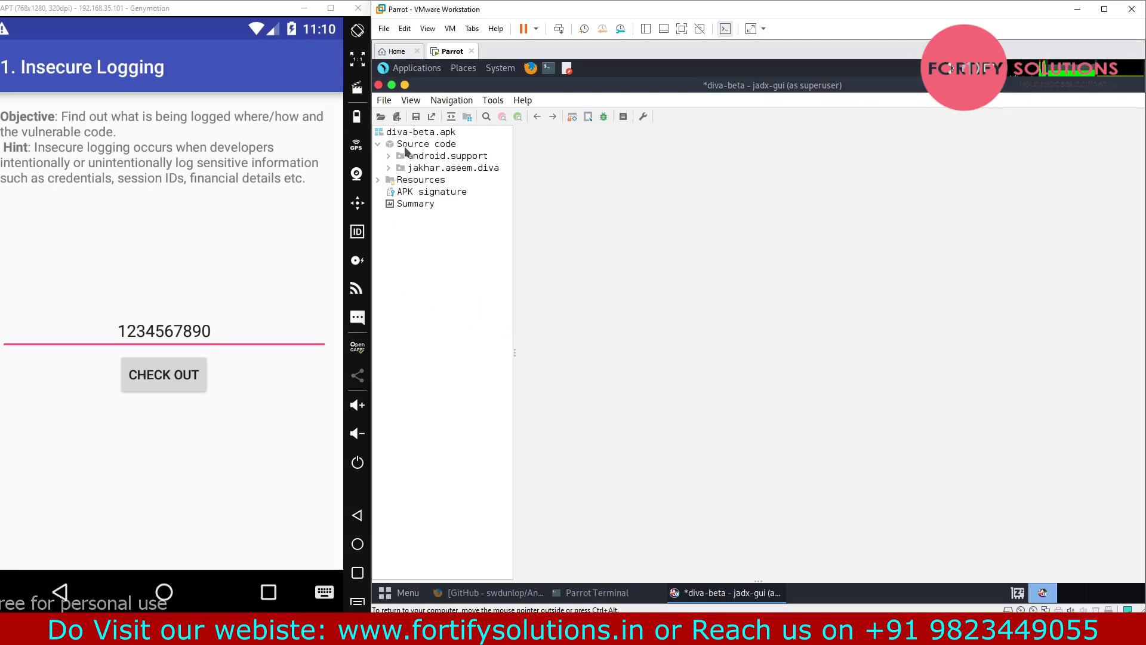
click(427, 143)
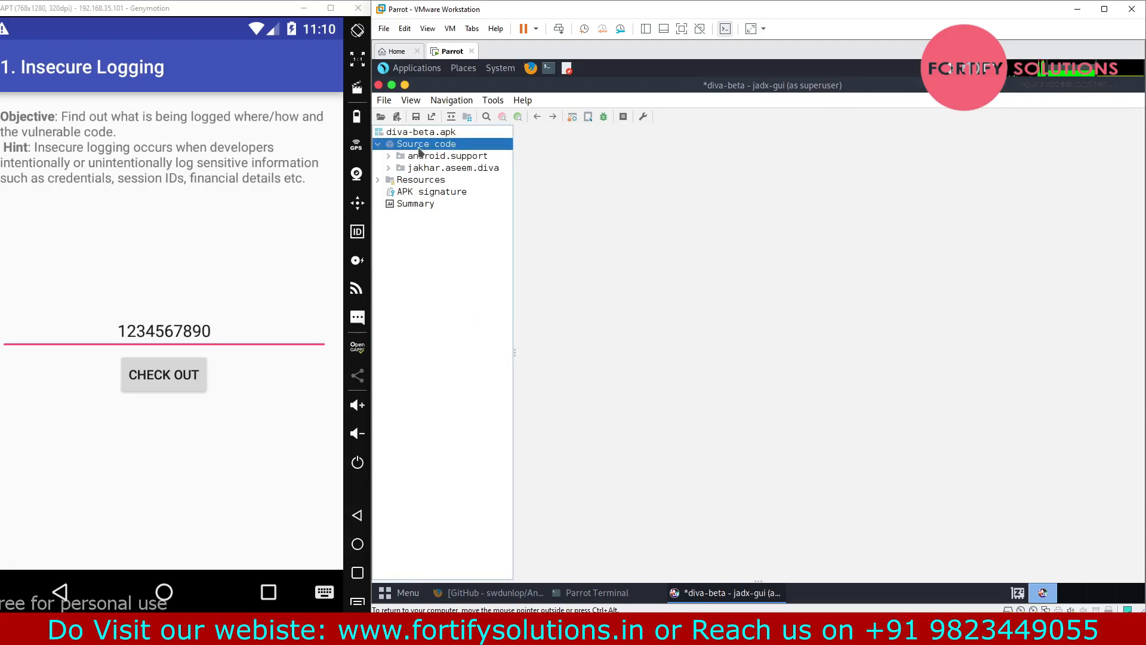
click(452, 167)
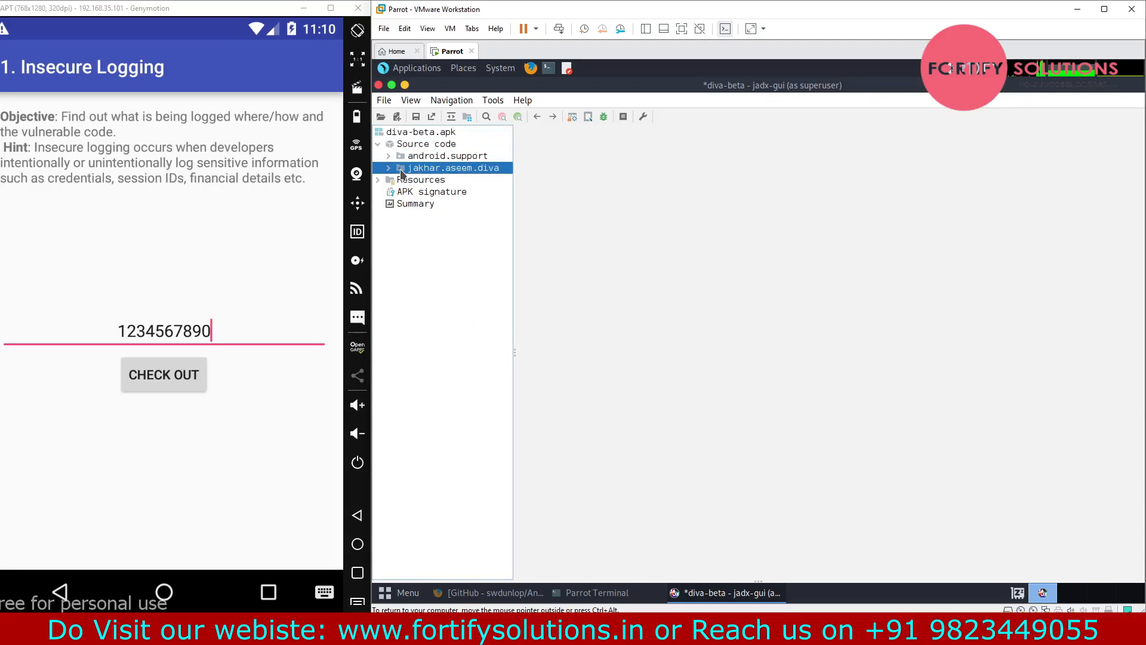
click(389, 168)
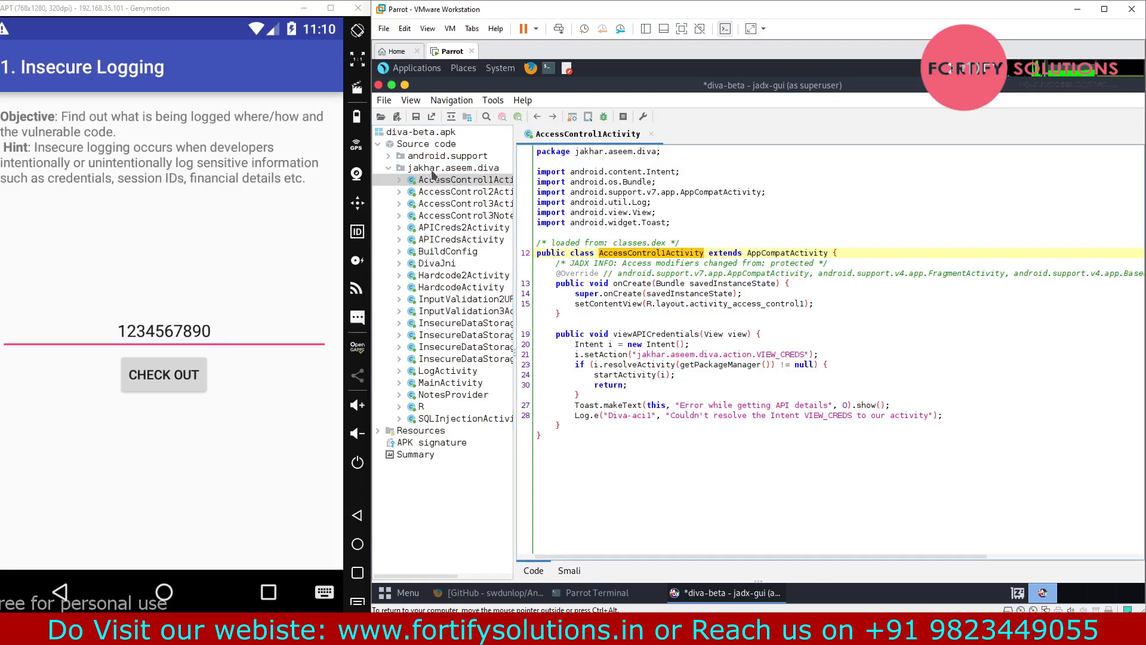
mouse_move(442, 194)
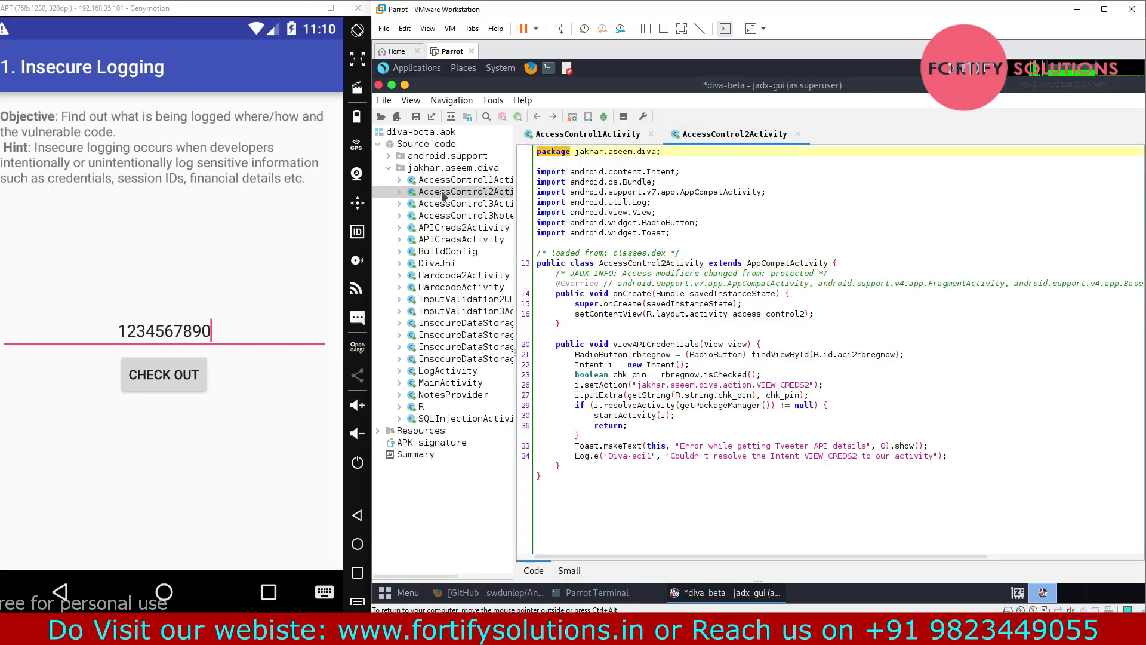
mouse_move(157, 156)
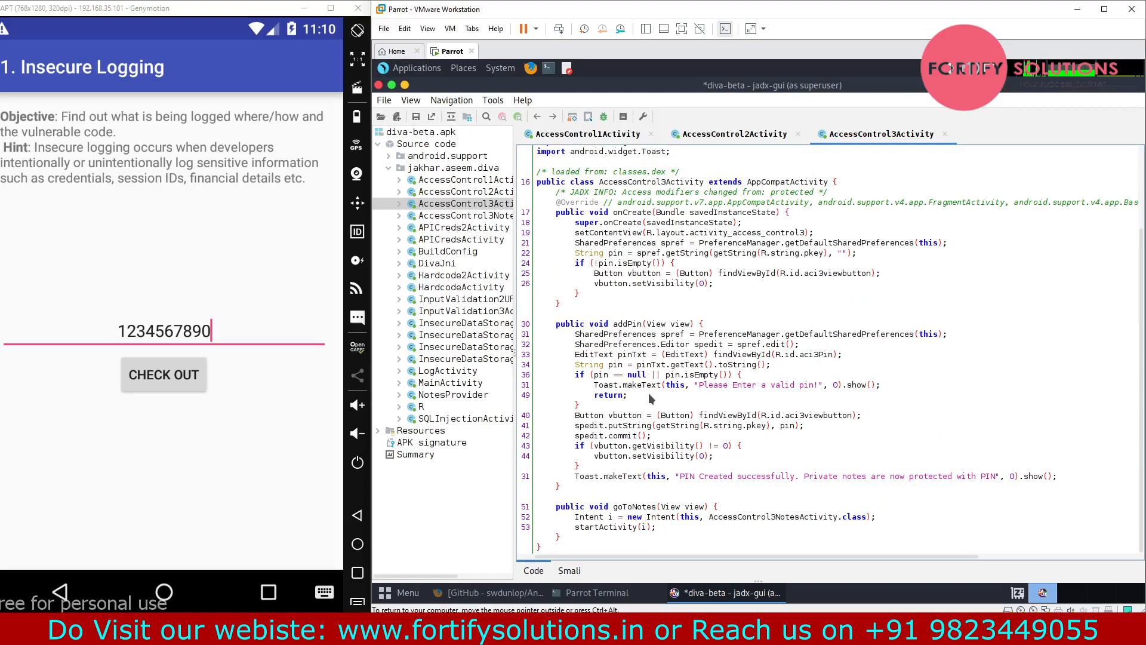
Browse AccessControl3Notes and InsecureDataStorage2, ending on LogActivity's decompiled source
double_click(463, 215)
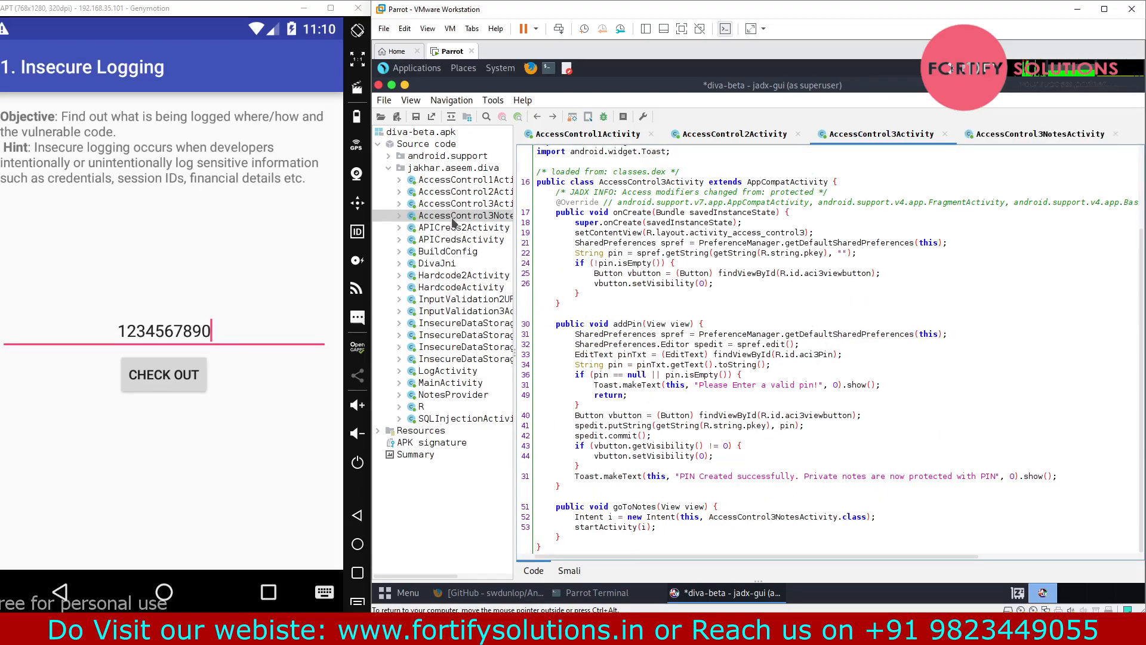
click(1039, 134)
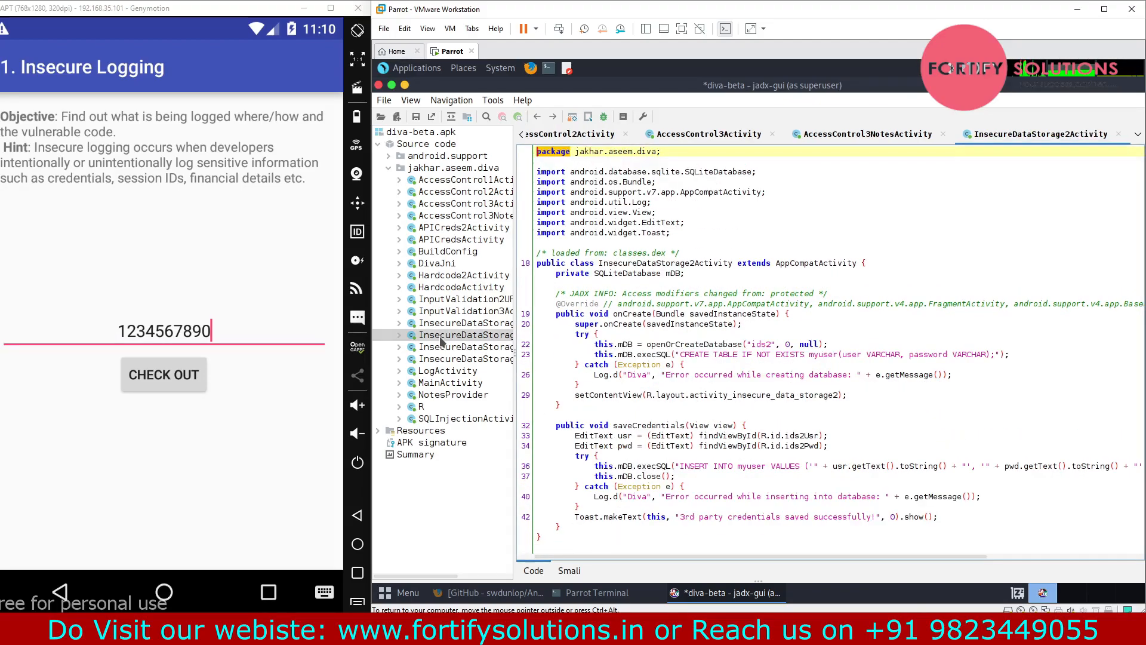
click(448, 370)
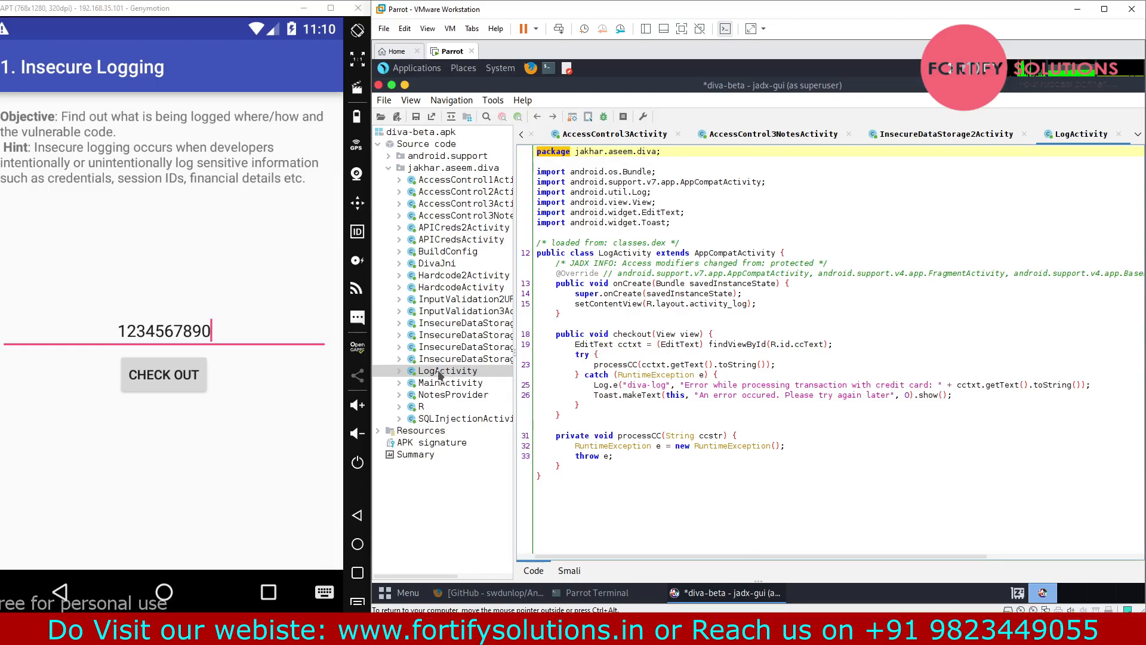
mouse_move(446, 380)
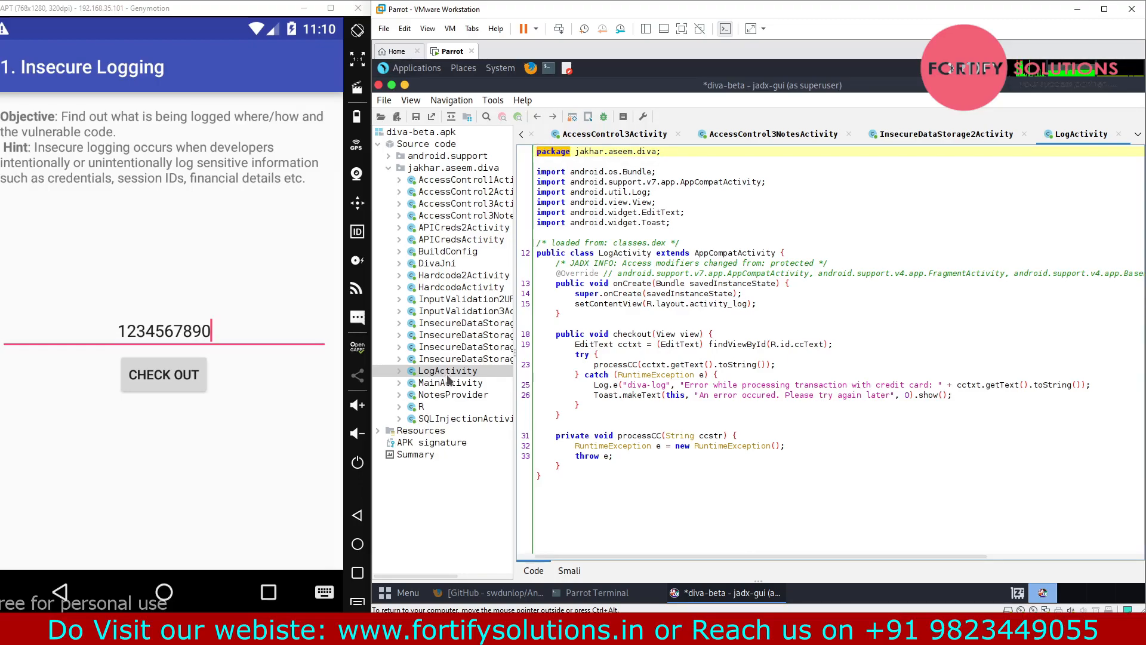
mouse_move(665, 351)
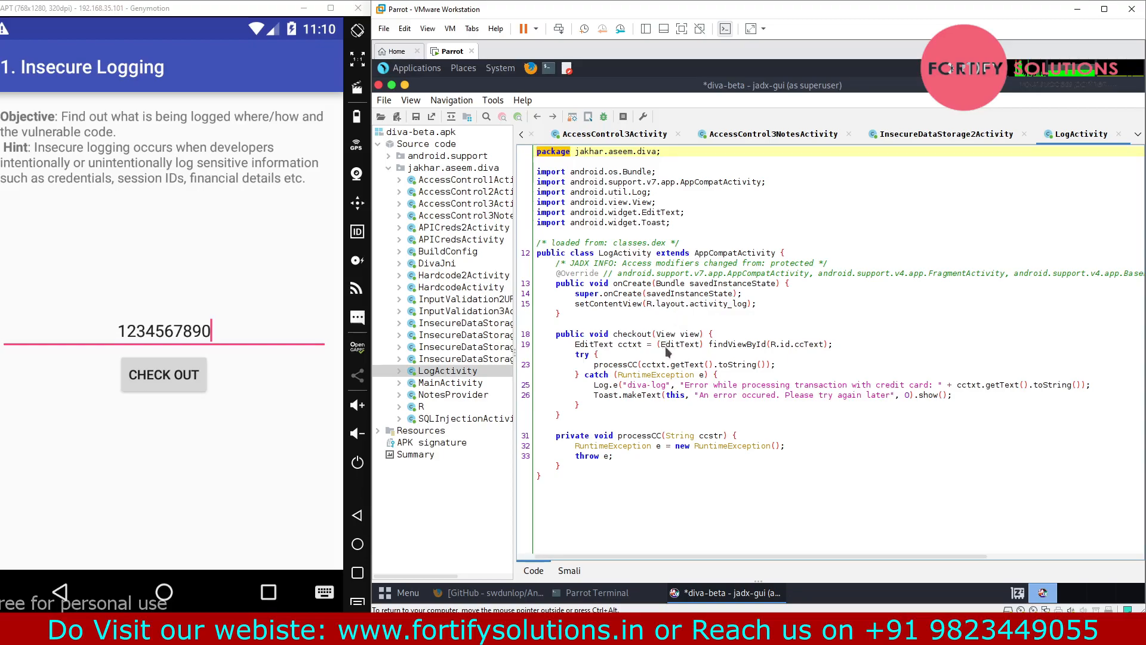
mouse_move(753, 294)
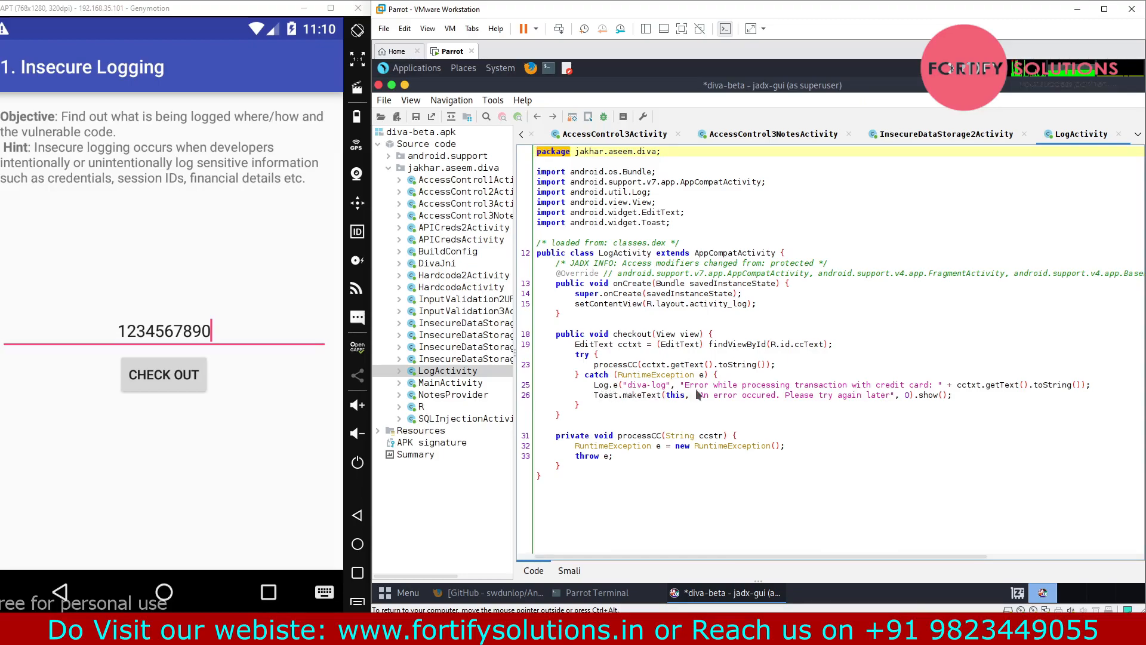
mouse_move(870, 400)
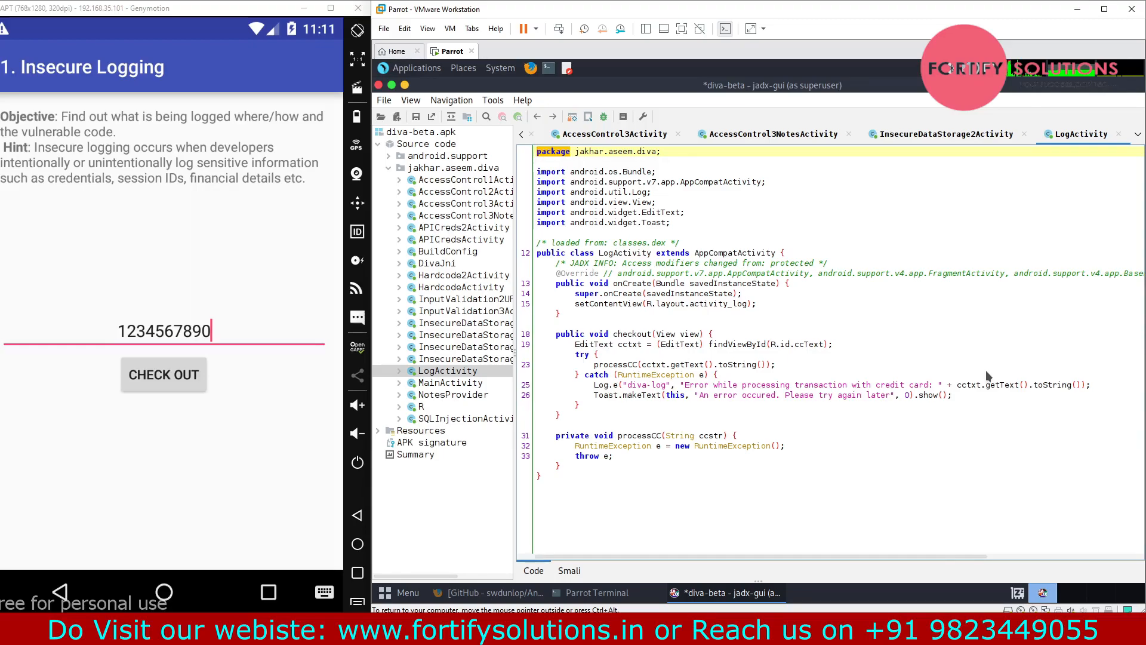
mouse_move(997, 372)
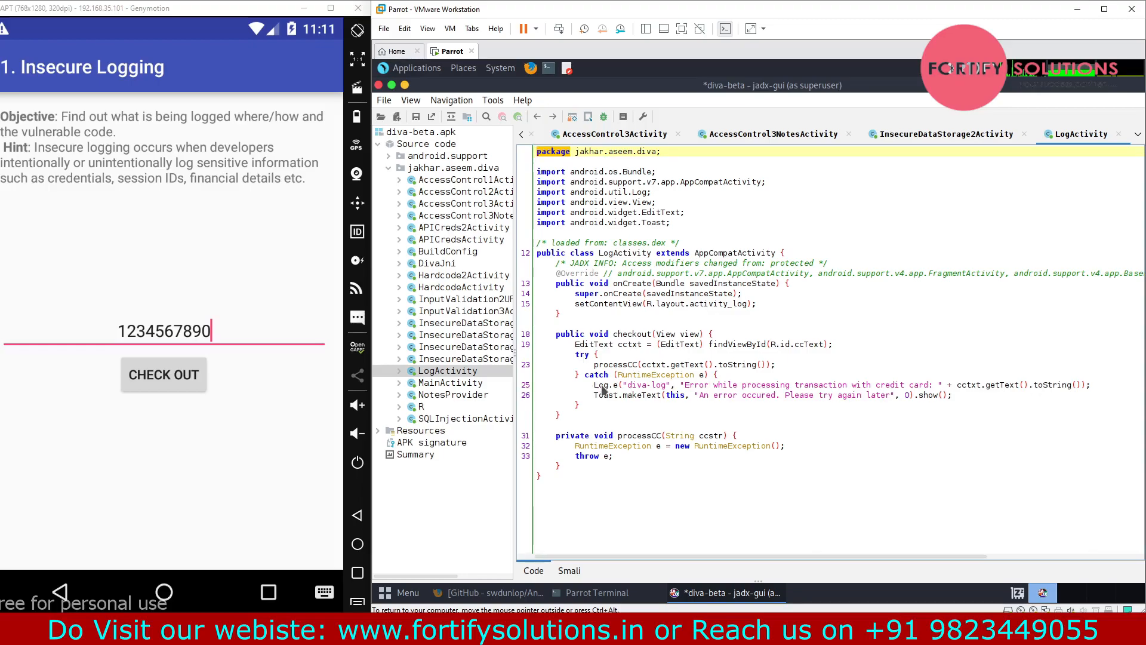
Highlight LogActivity's Log.e("diva-log", ...) call on line 25 that logs the card number
double_click(841, 385)
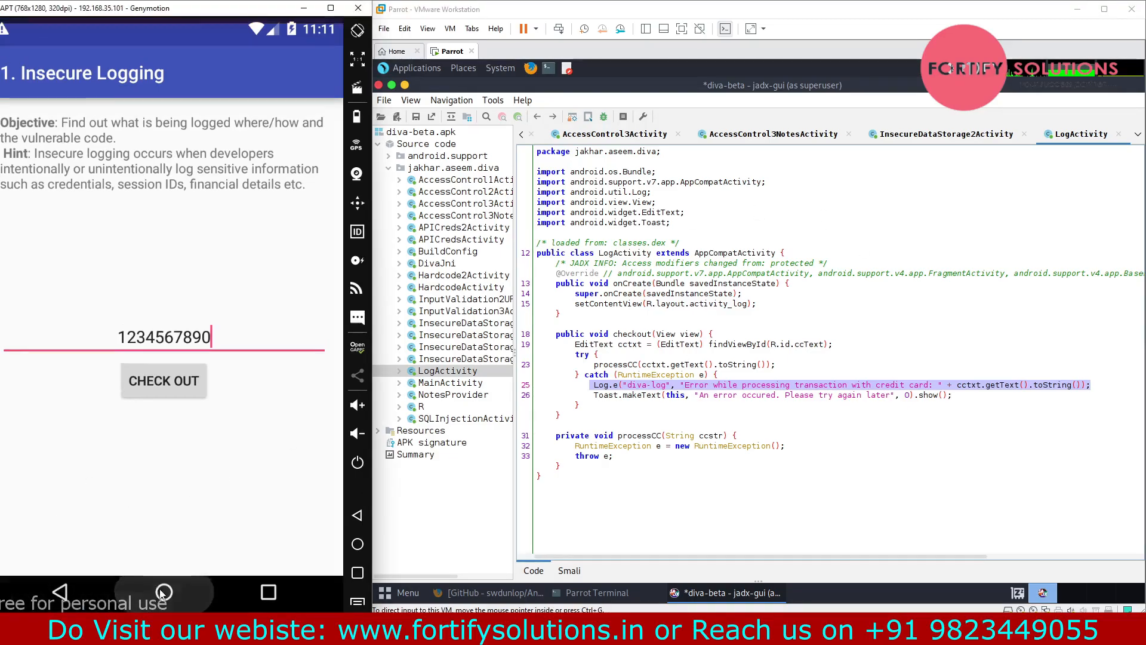
Return the emulator to the Android home screen via the Home button, leaving DIVA
click(162, 592)
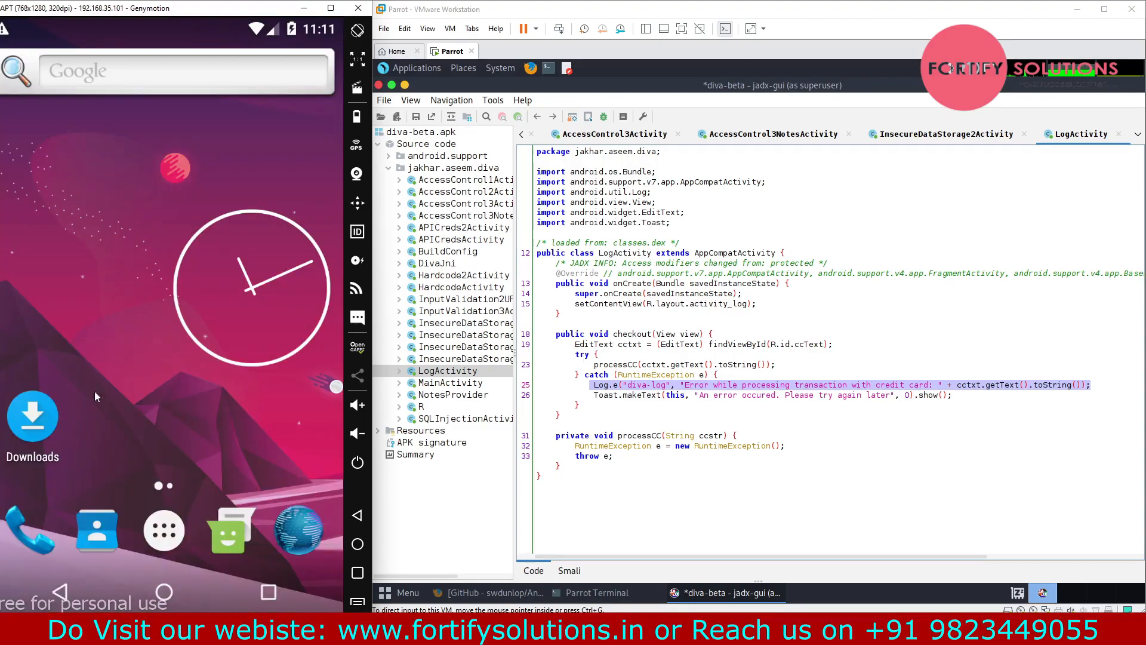
mouse_move(144, 417)
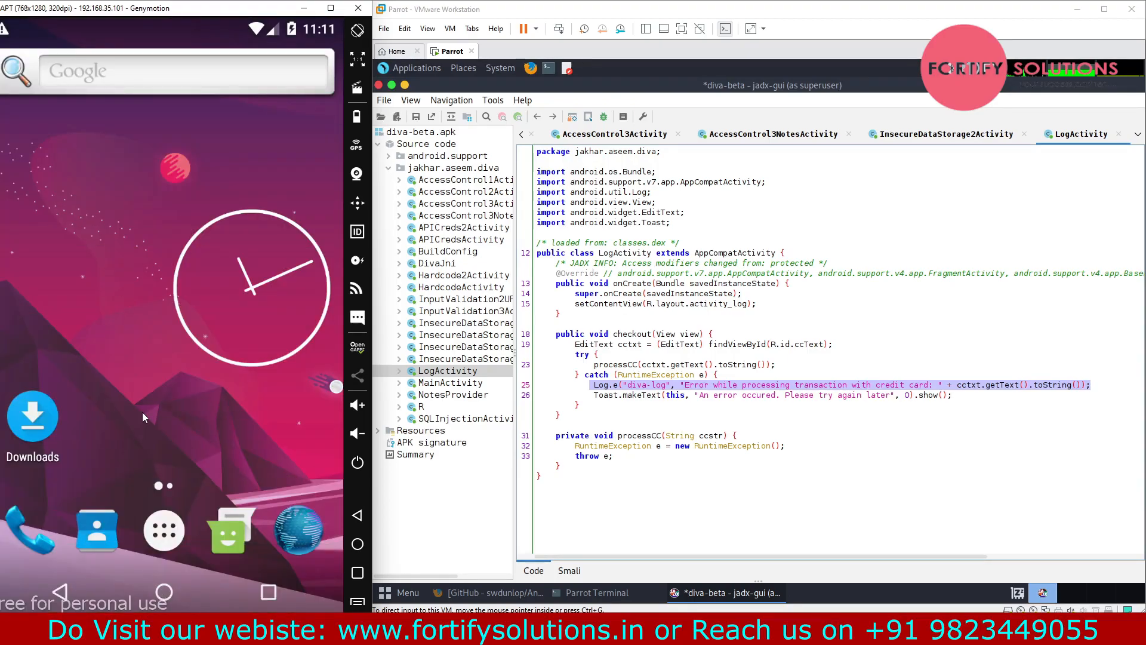